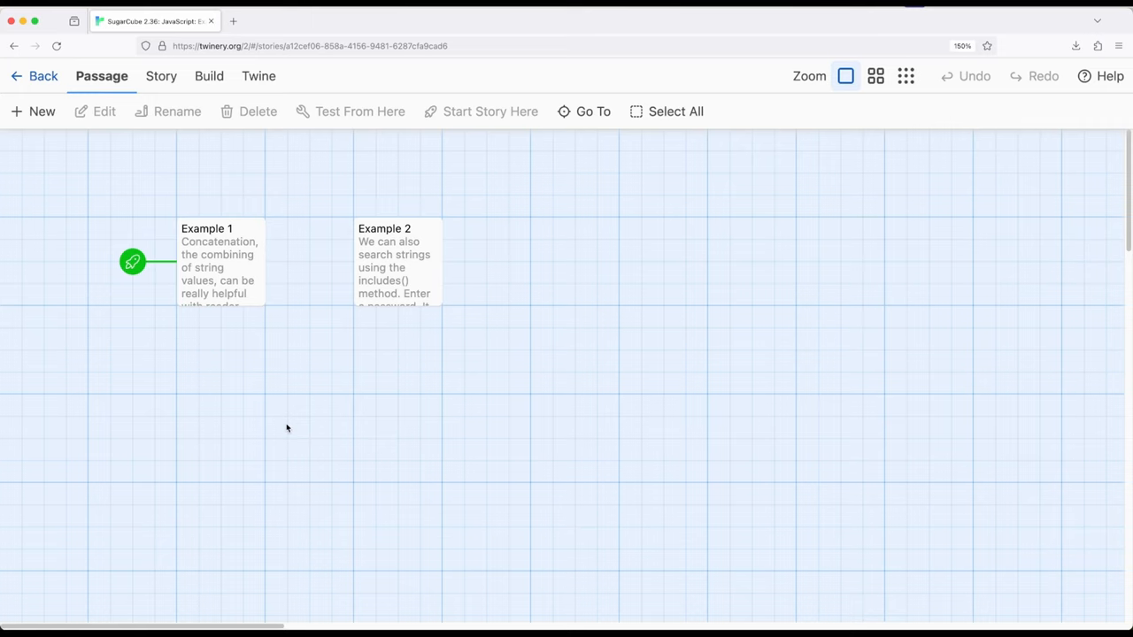
Step: Open the Example 1 passage to view its first and last name textbox code
double_click(221, 261)
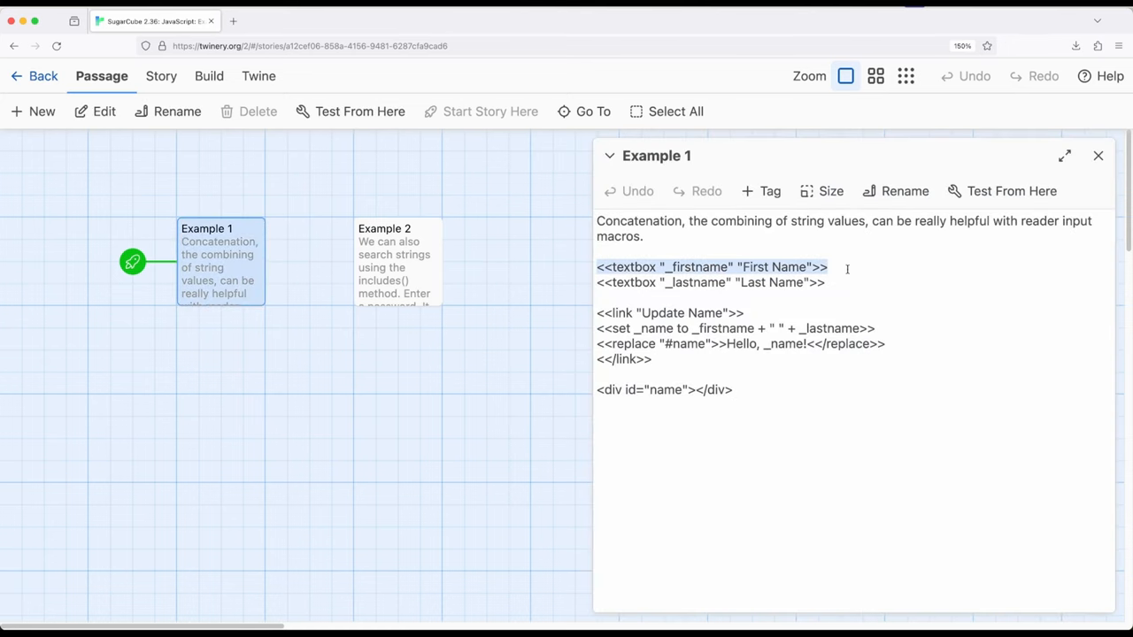
drag(827, 266, 824, 282)
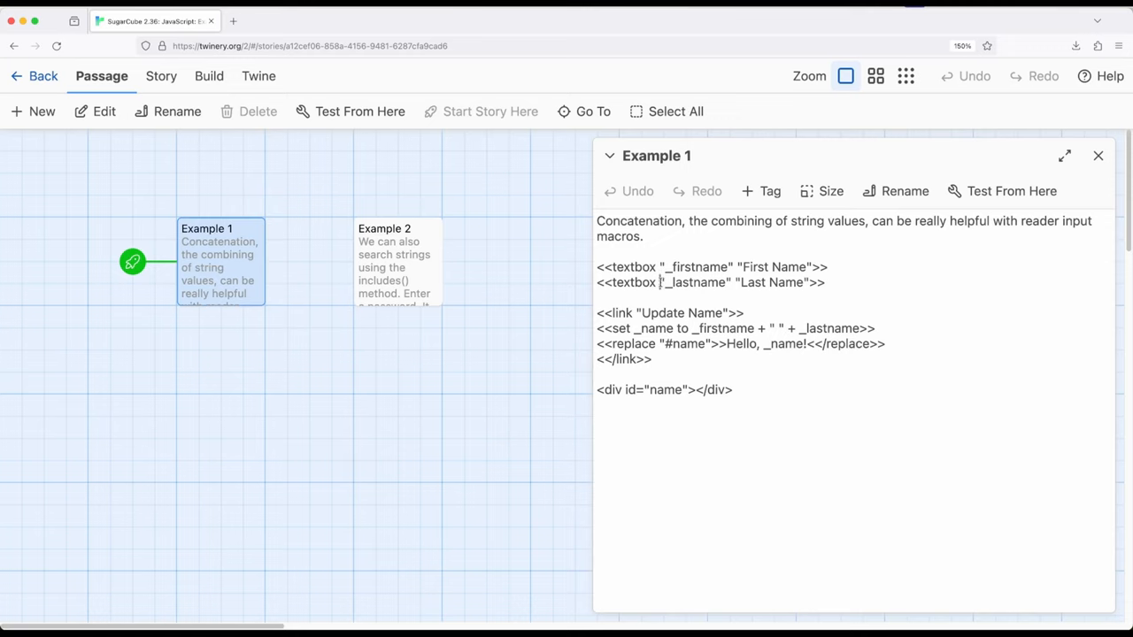
double_click(695, 283)
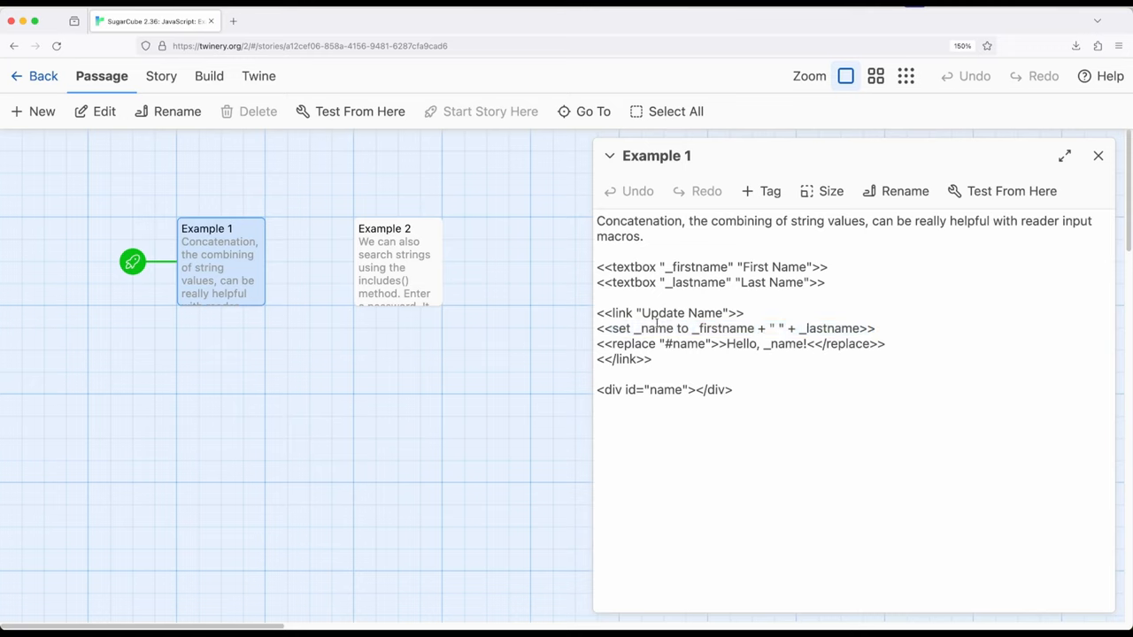
double_click(723, 329)
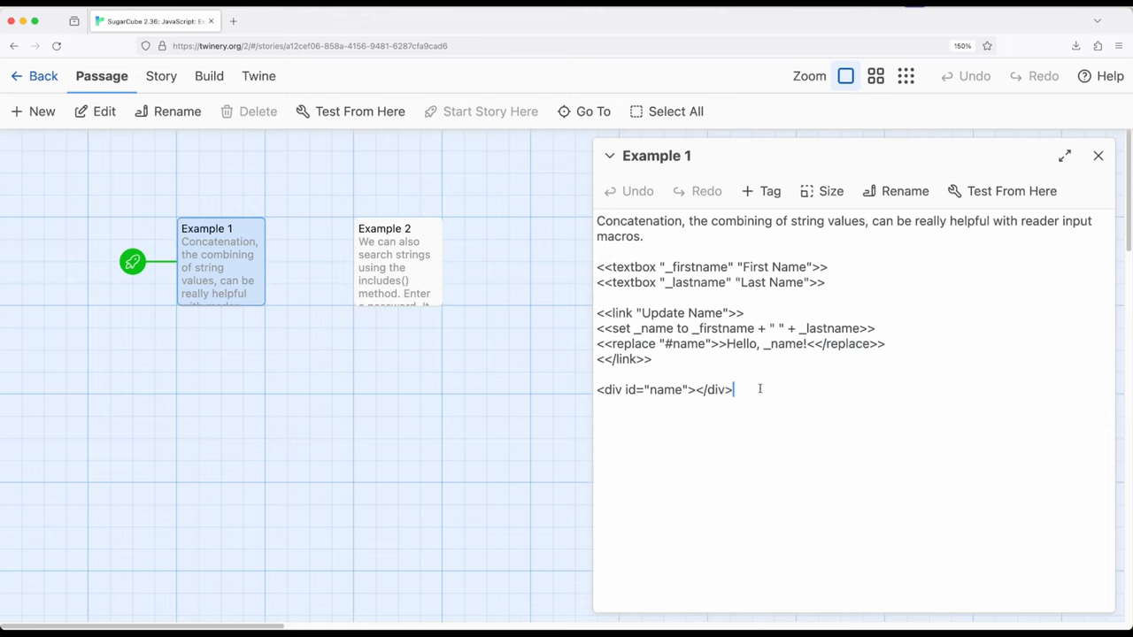
triple_click(664, 390)
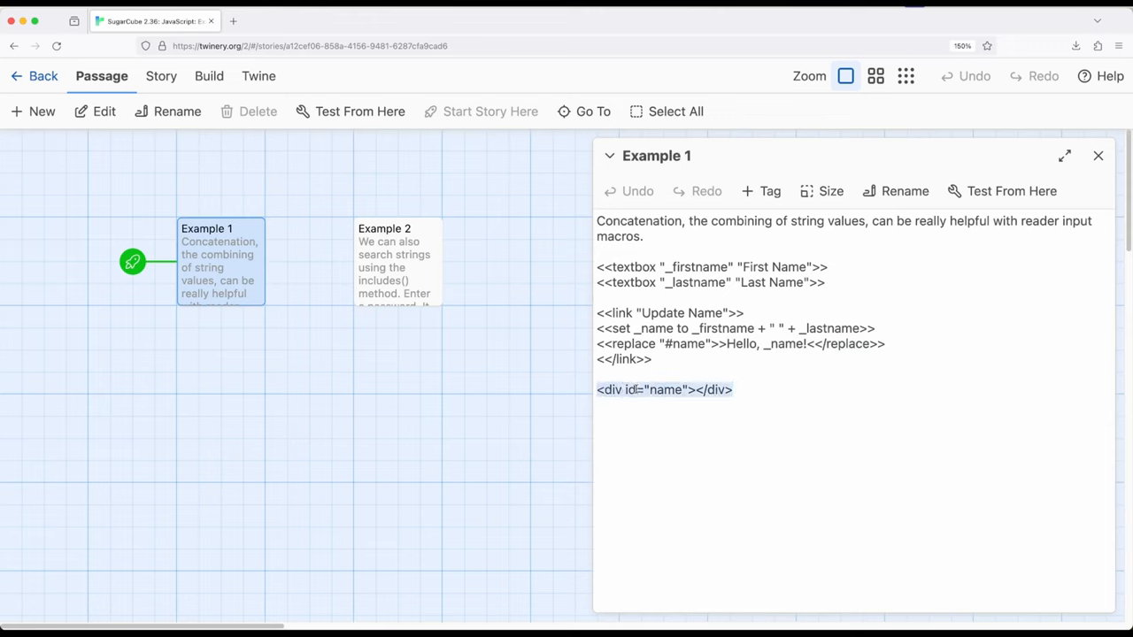
click(661, 343)
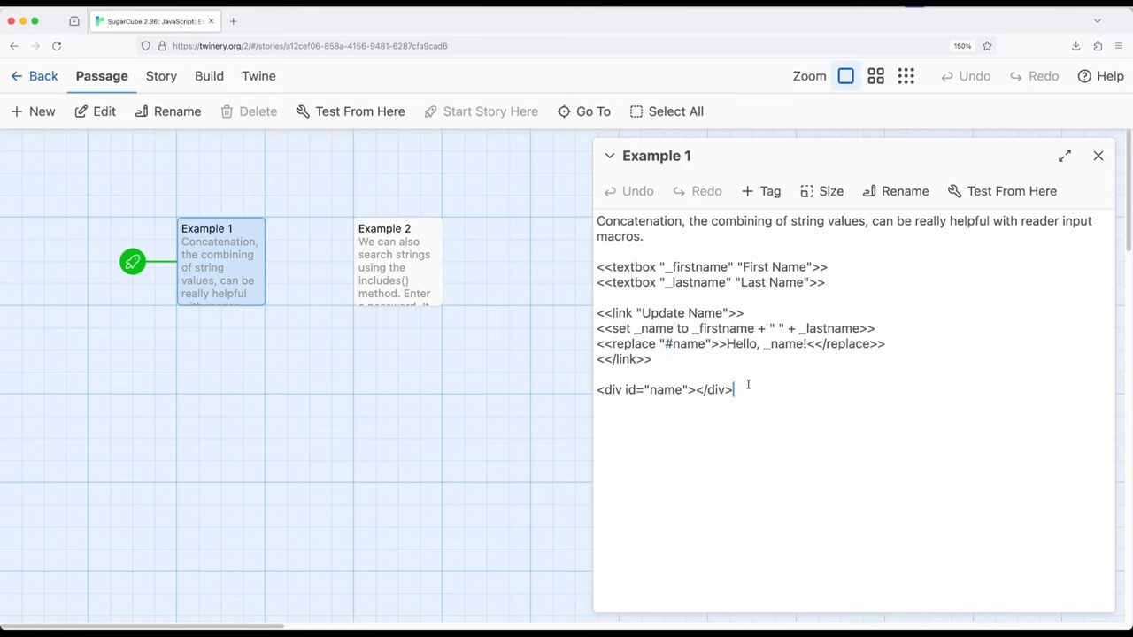
mouse_move(658, 293)
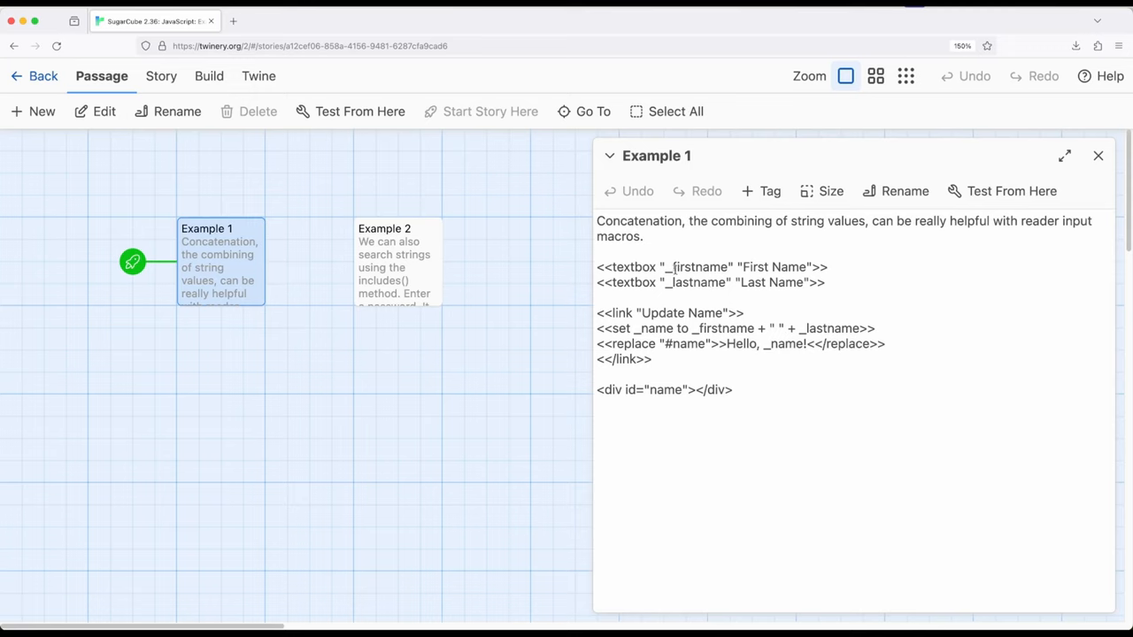
mouse_move(725, 408)
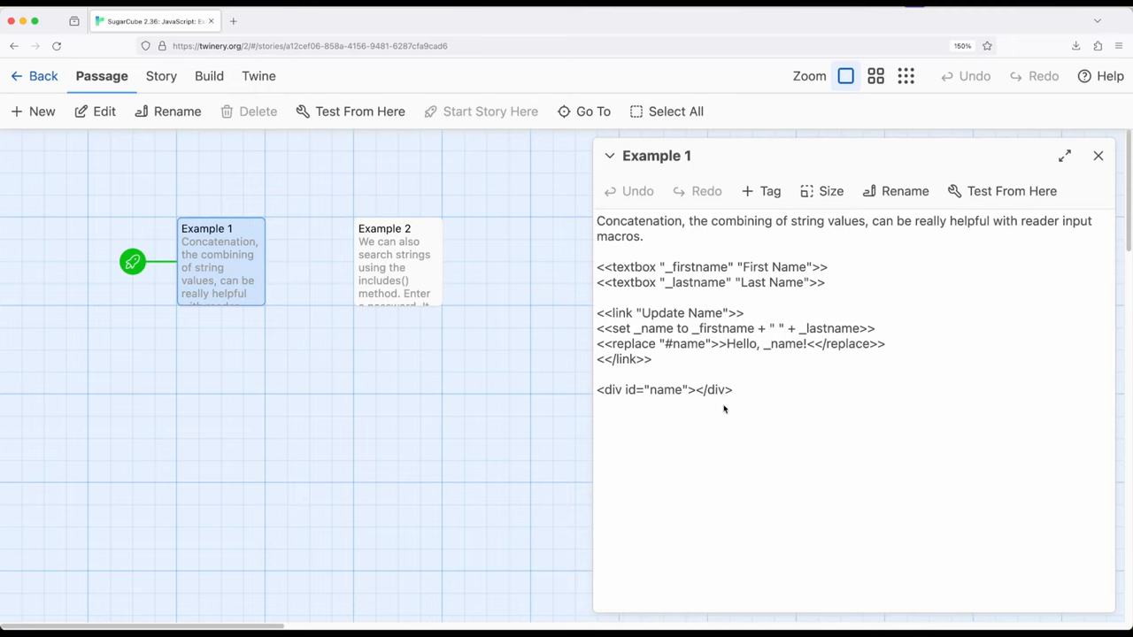
mouse_move(723, 399)
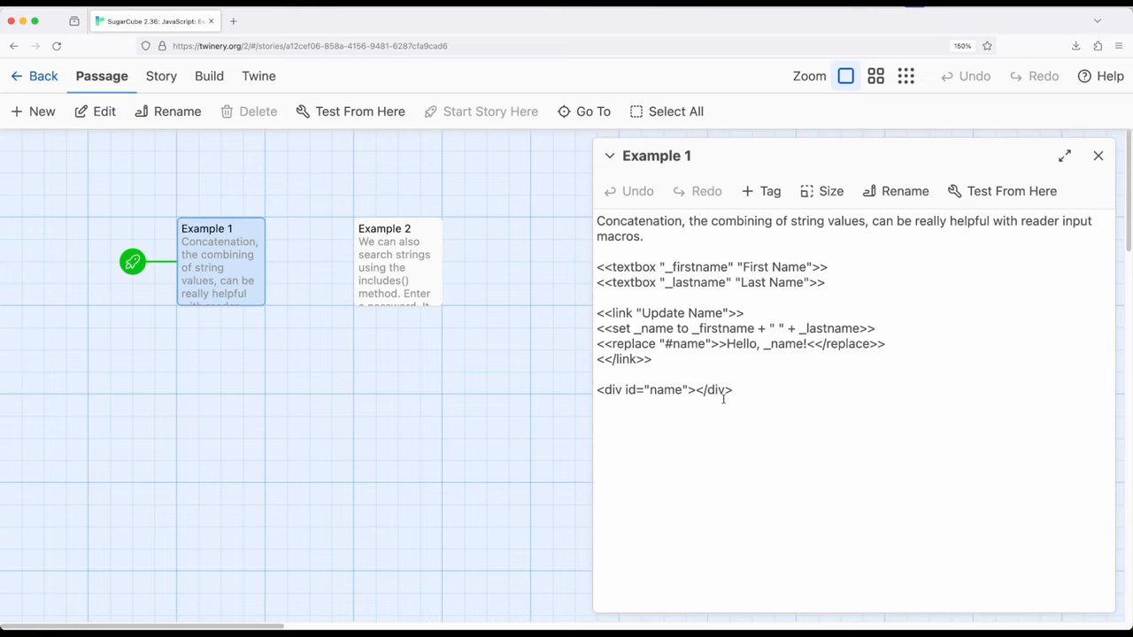
Step: Play the story from the Build options and switch to its new browser tab
click(207, 75)
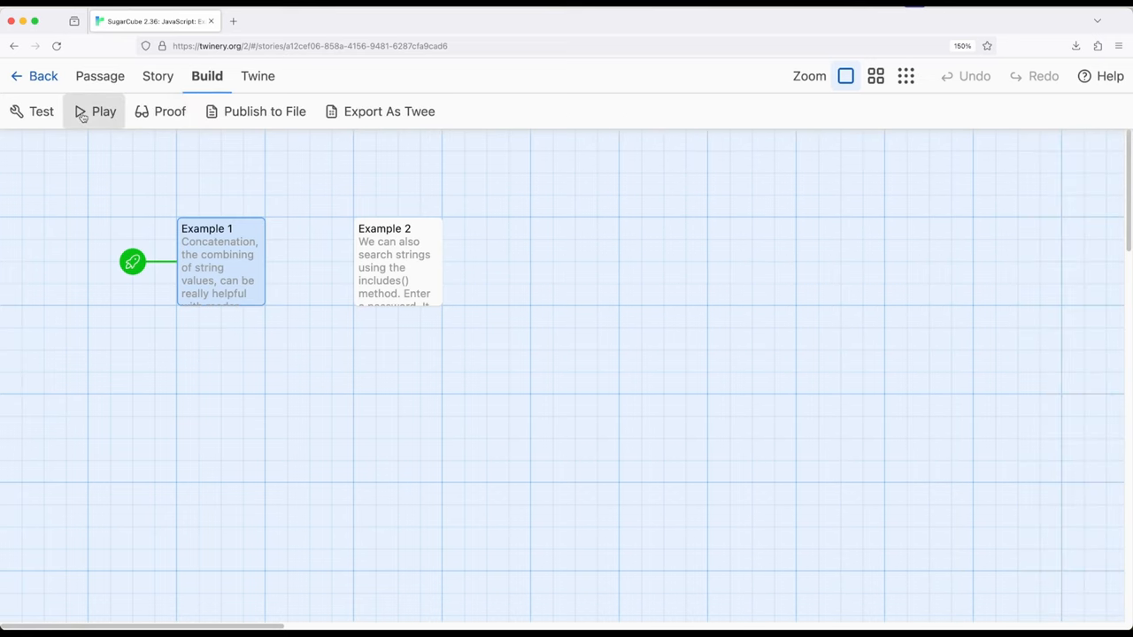
click(103, 111)
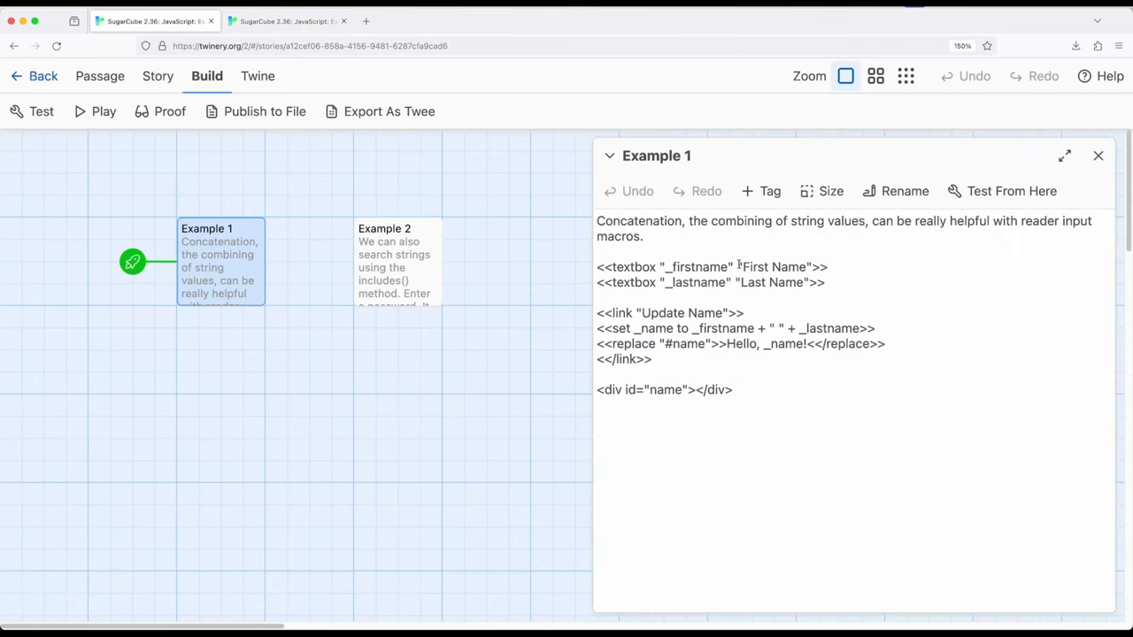
click(104, 111)
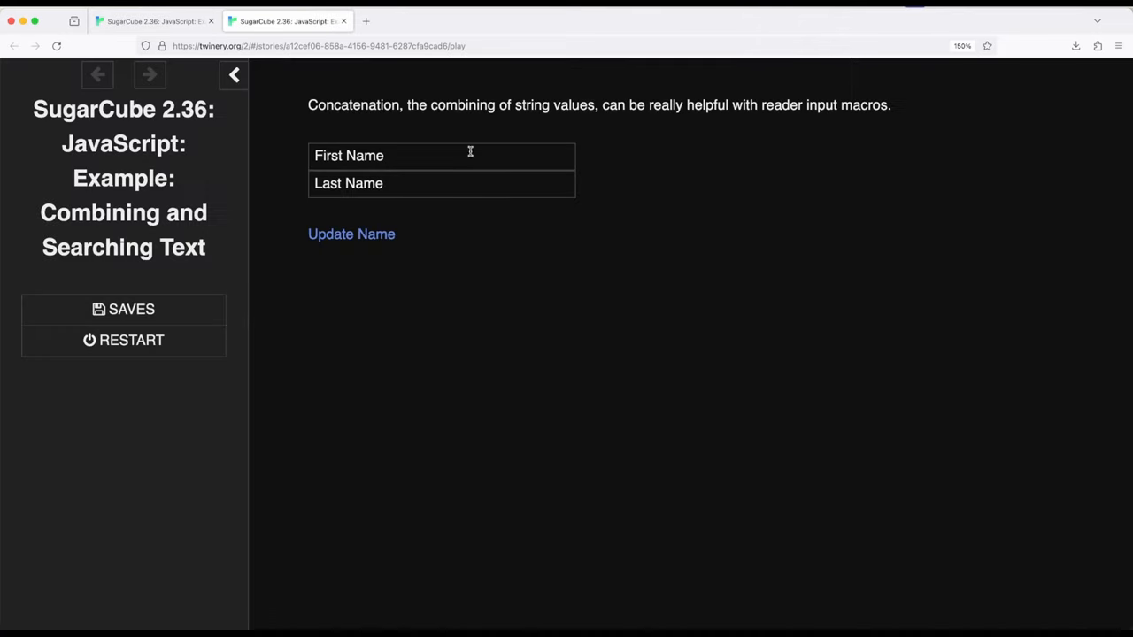
Step: Update the greeting, then enter 'Steve' and 'Fred' as names and update again
click(351, 234)
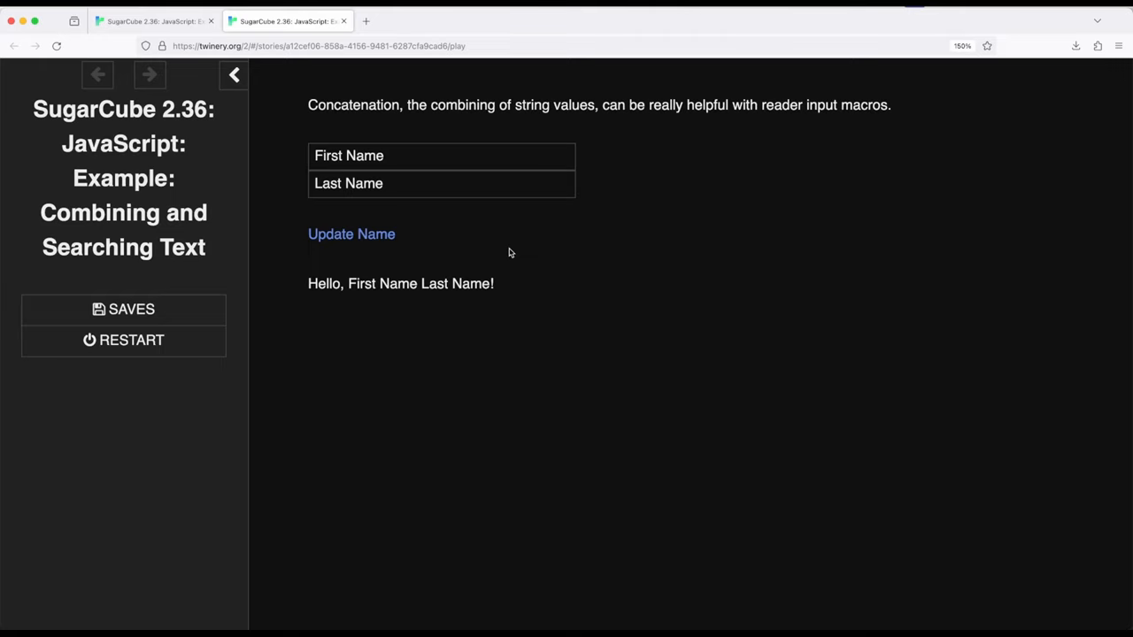
triple_click(348, 156)
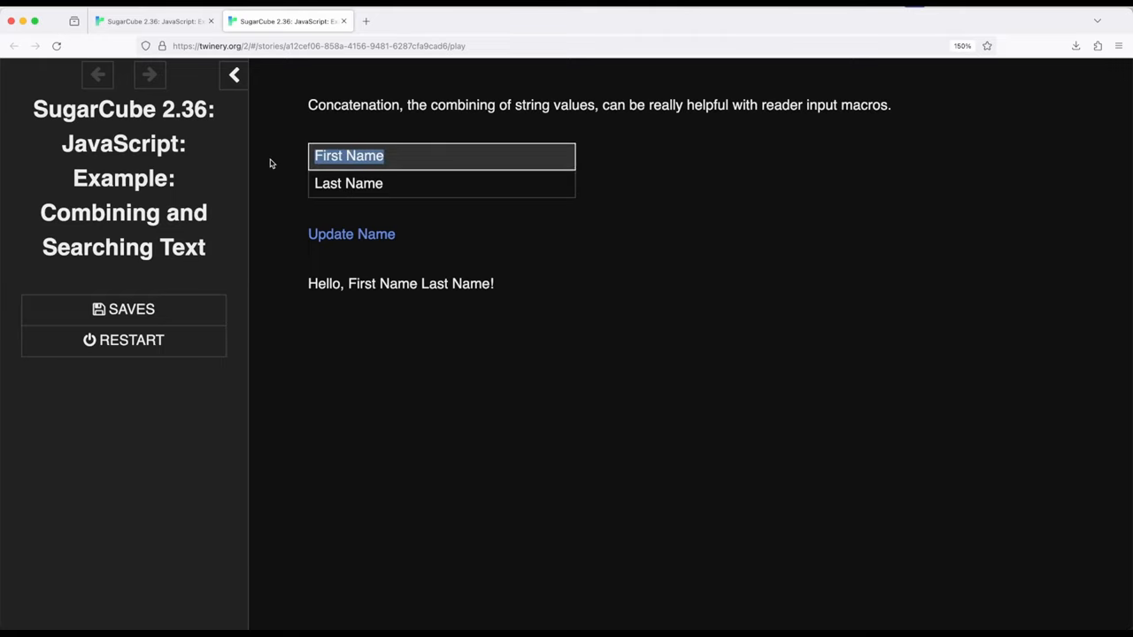
text(Steve)
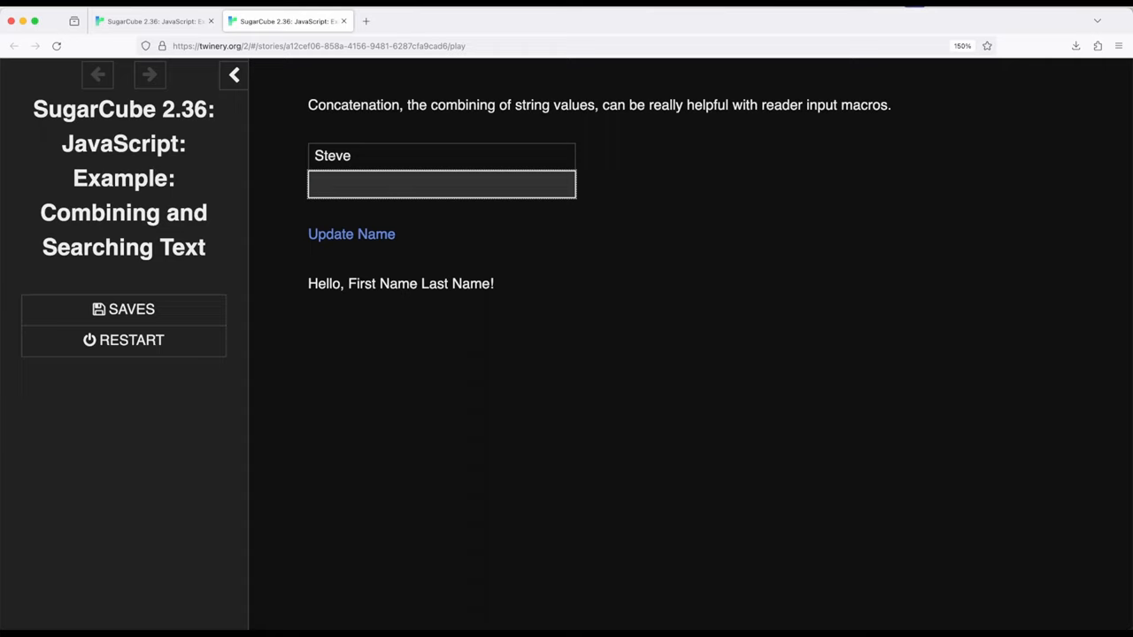
text(Fred)
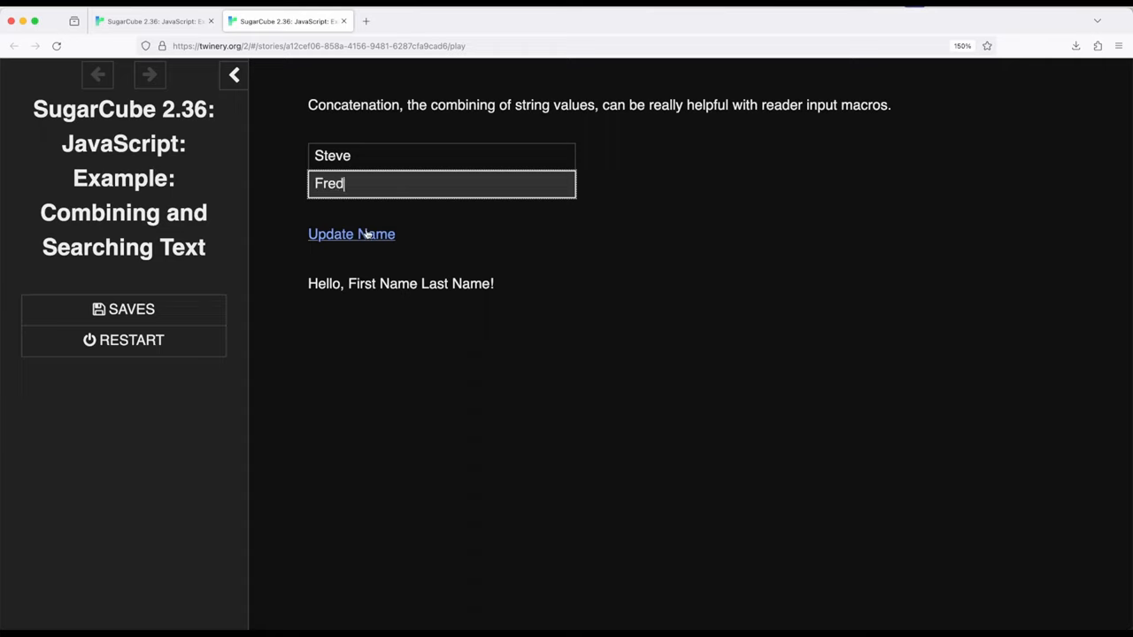
click(351, 234)
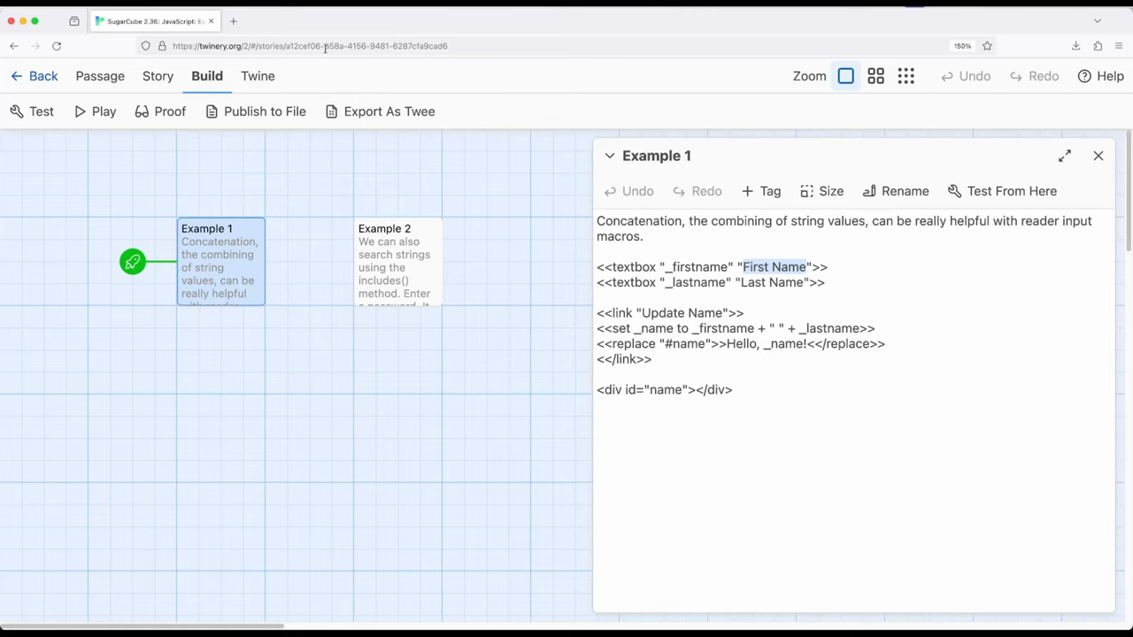
mouse_move(637, 466)
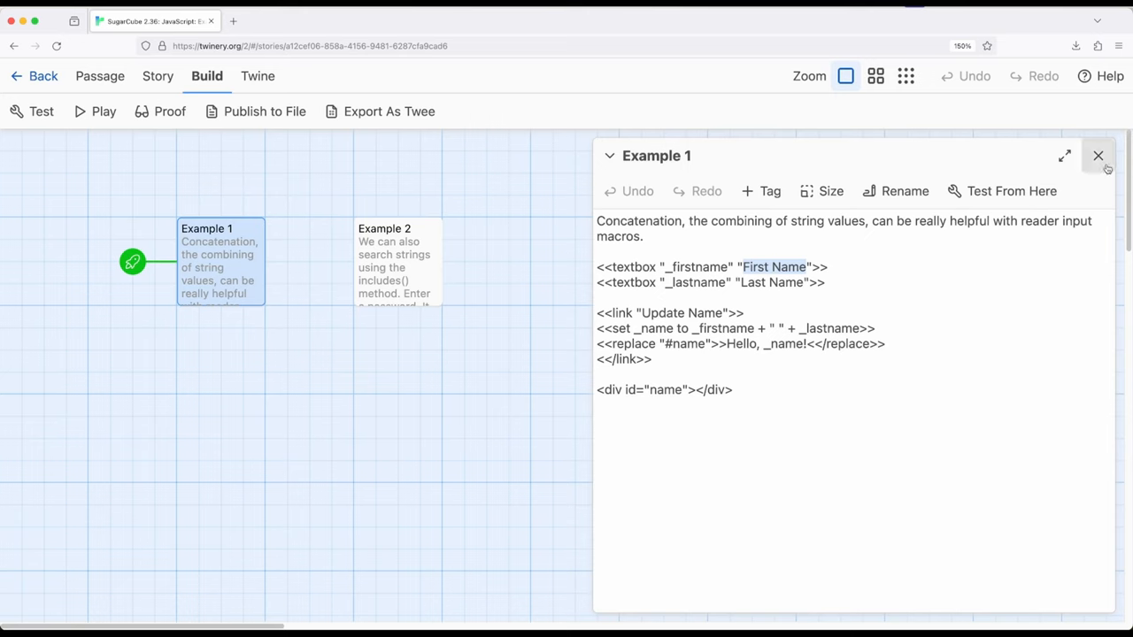
Step: Close the Example 1 passage editor and select the Example 2 passage card
click(1098, 156)
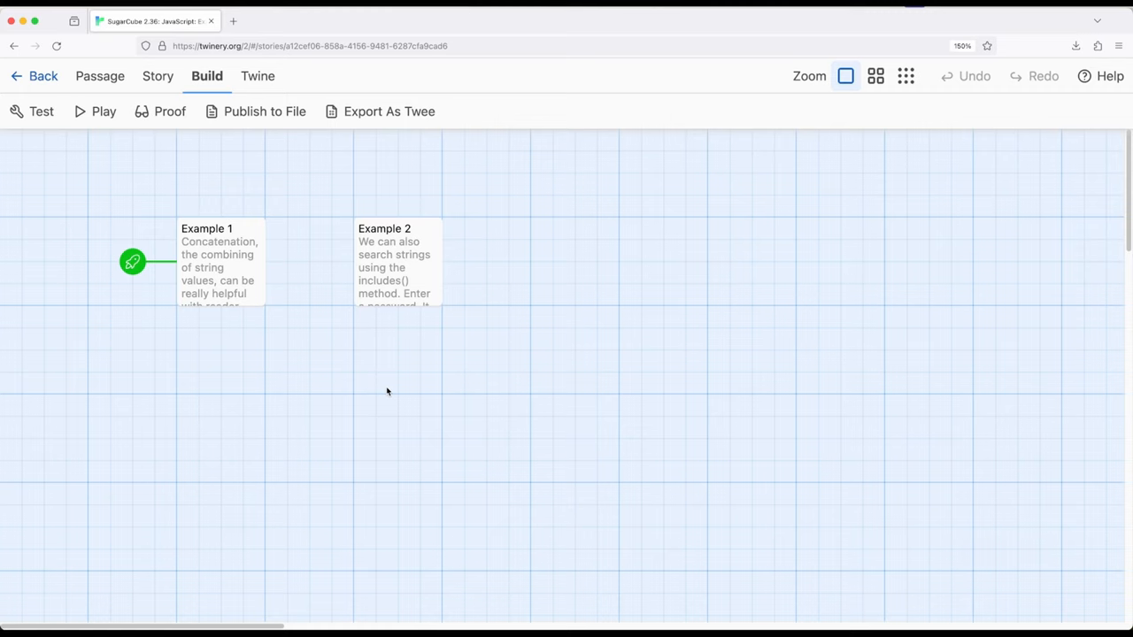
mouse_move(397, 364)
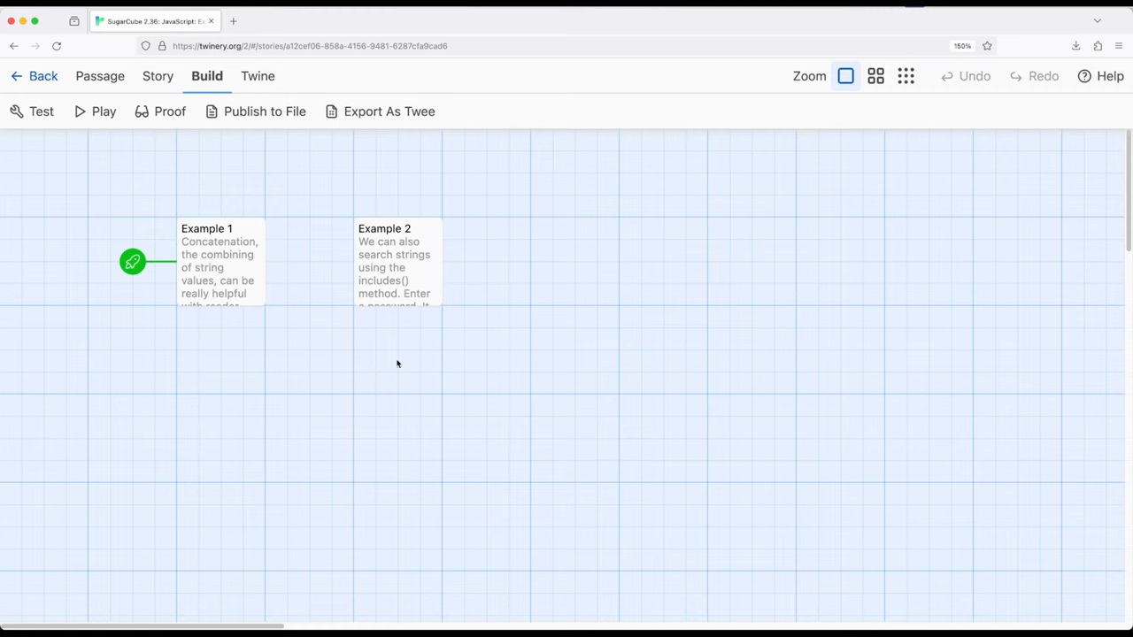
mouse_move(394, 257)
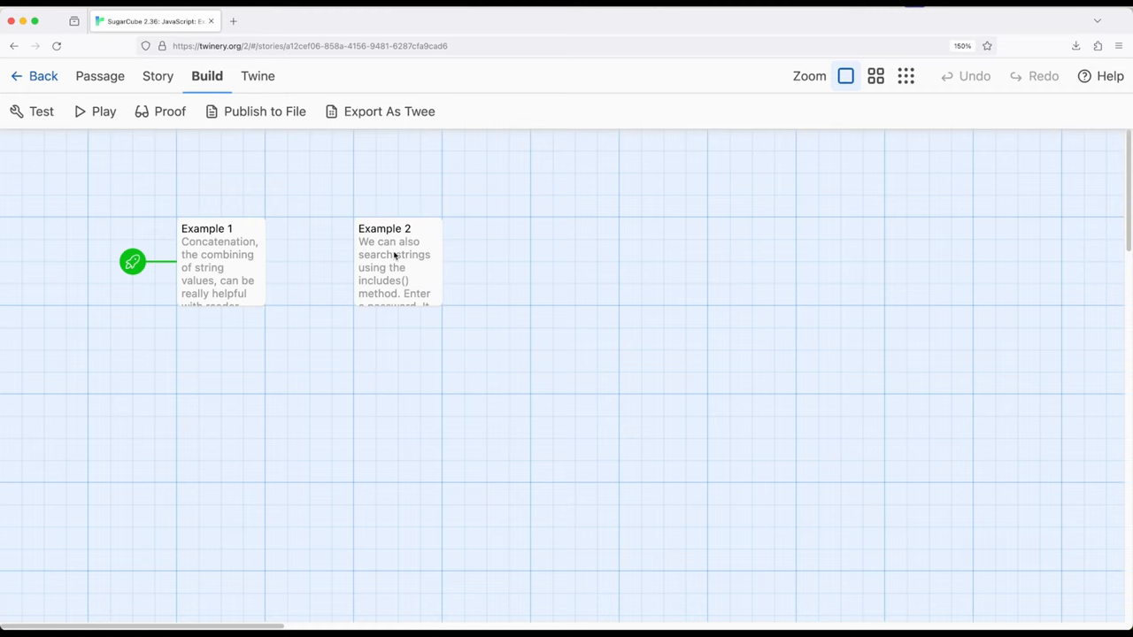
click(398, 262)
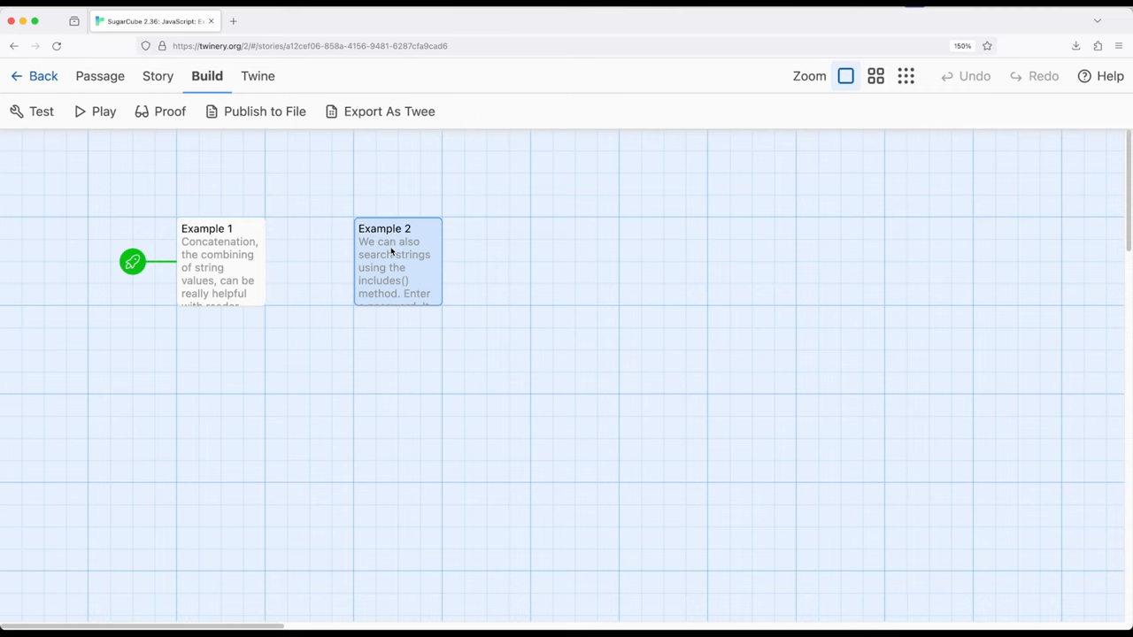
double_click(398, 261)
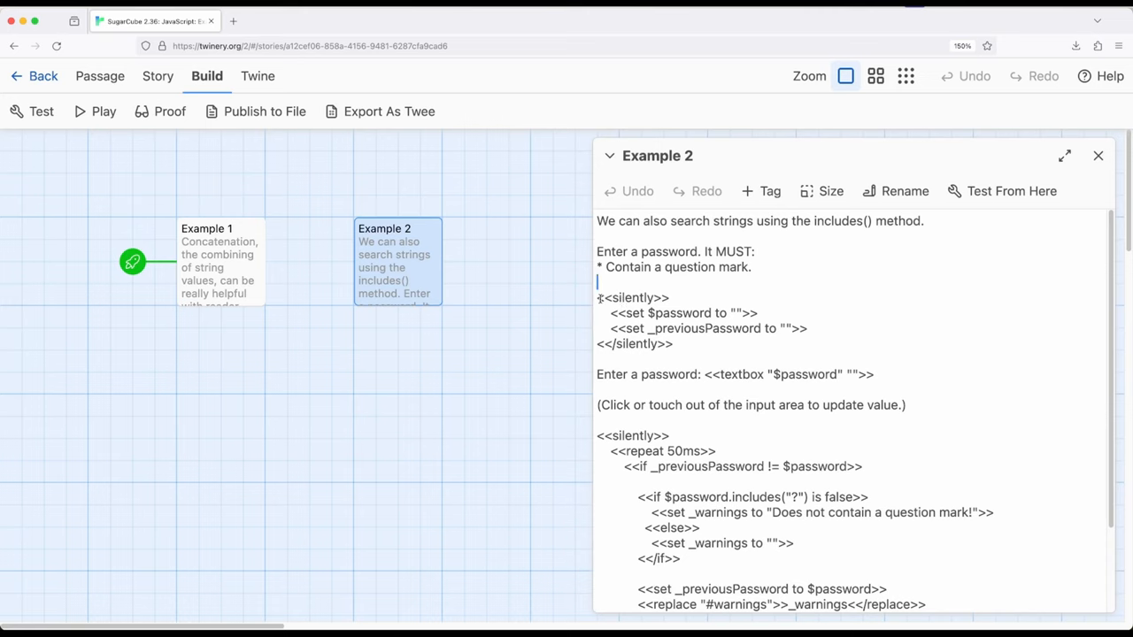
drag(598, 297, 698, 345)
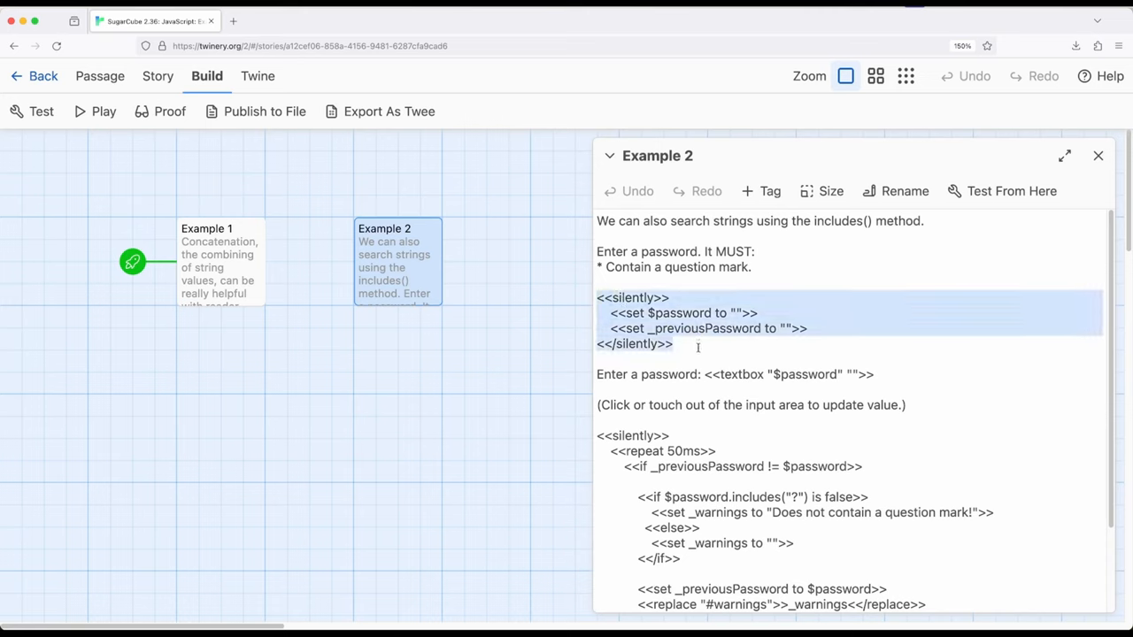
mouse_move(708, 325)
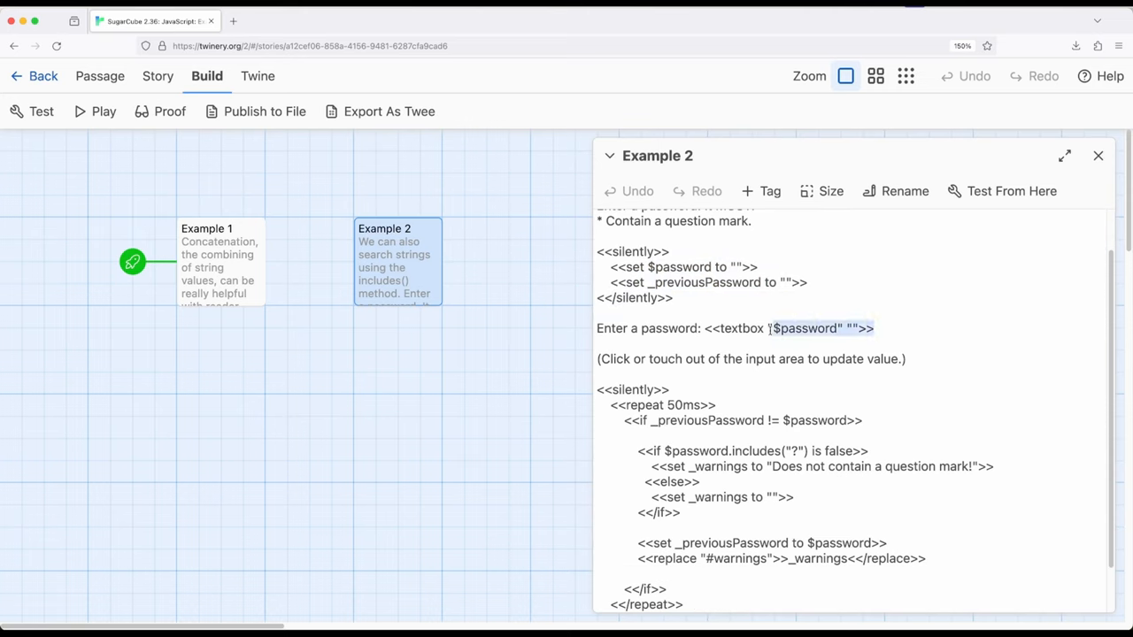
scroll(down, 3)
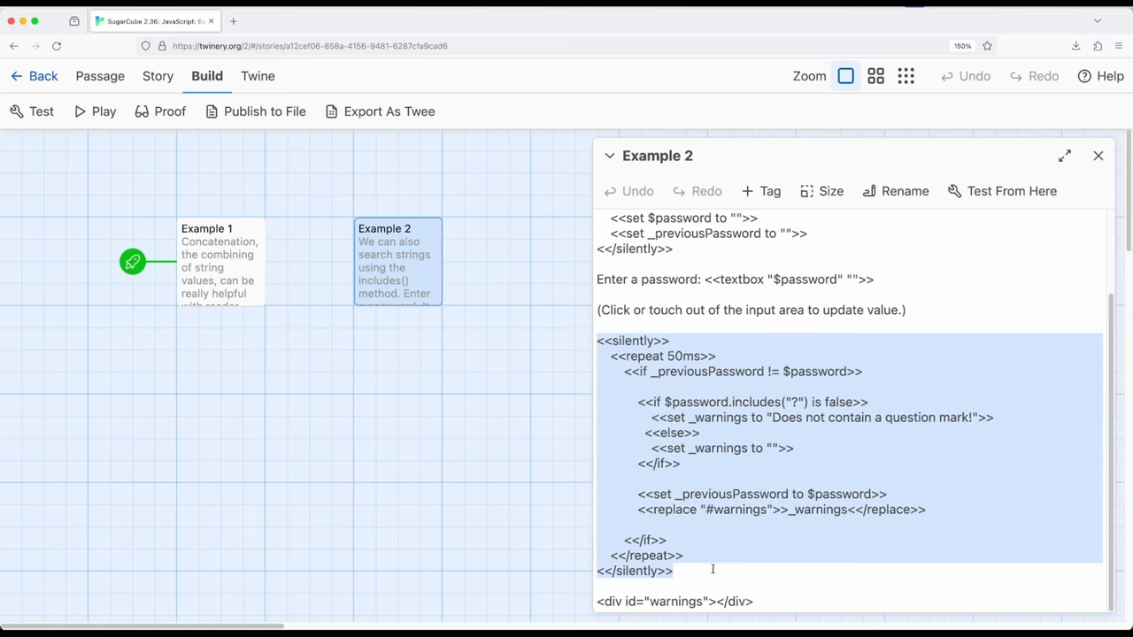
click(673, 571)
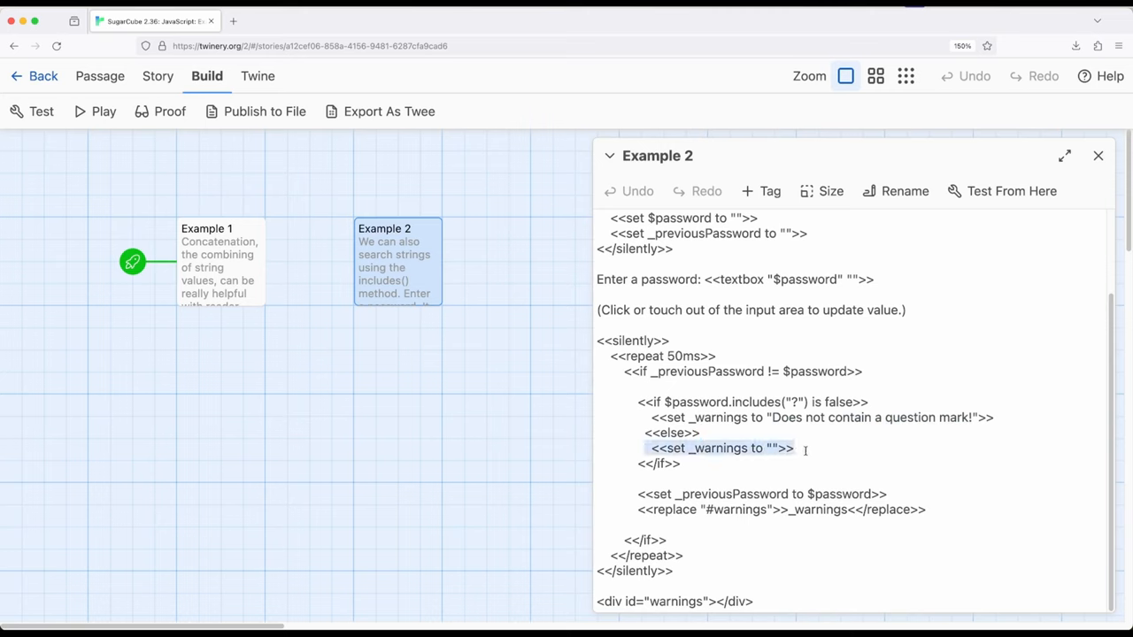
click(794, 448)
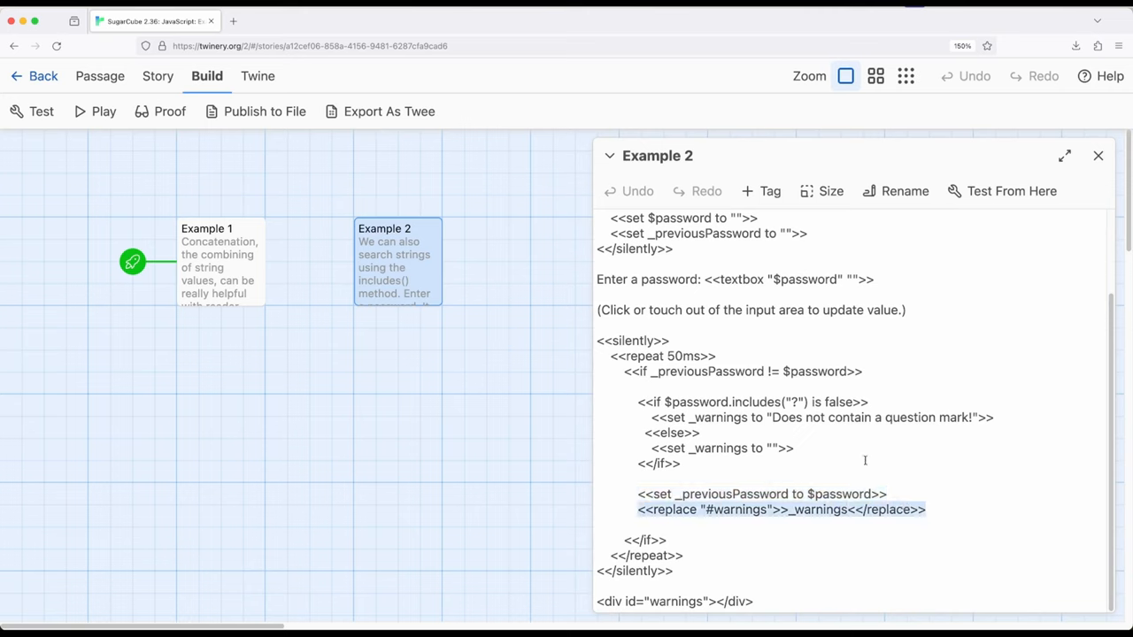
click(753, 602)
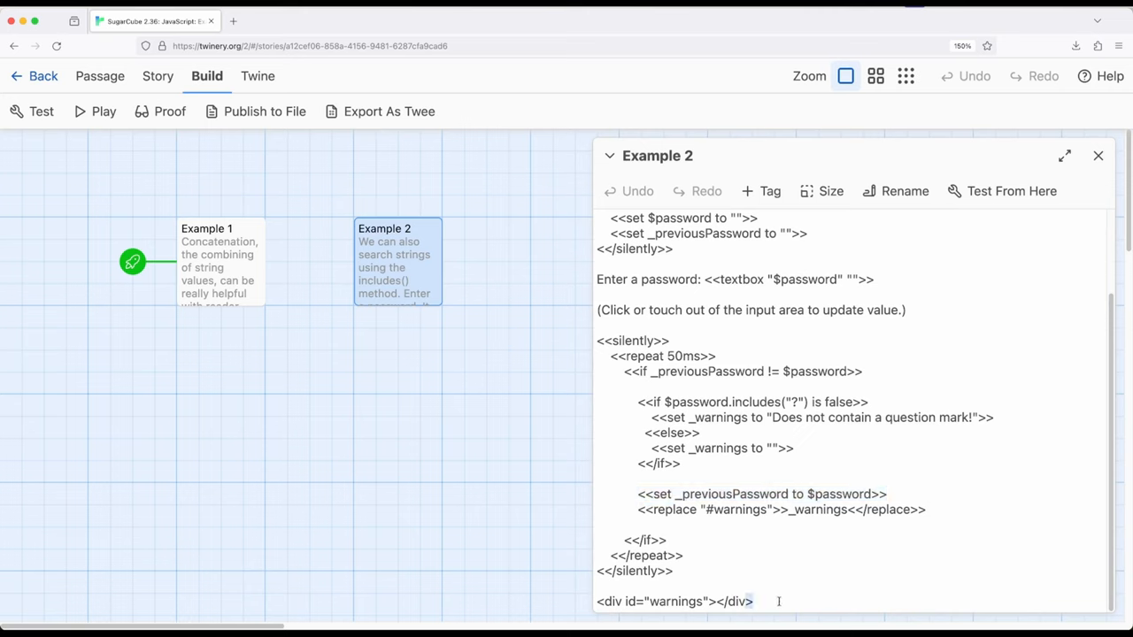
triple_click(675, 601)
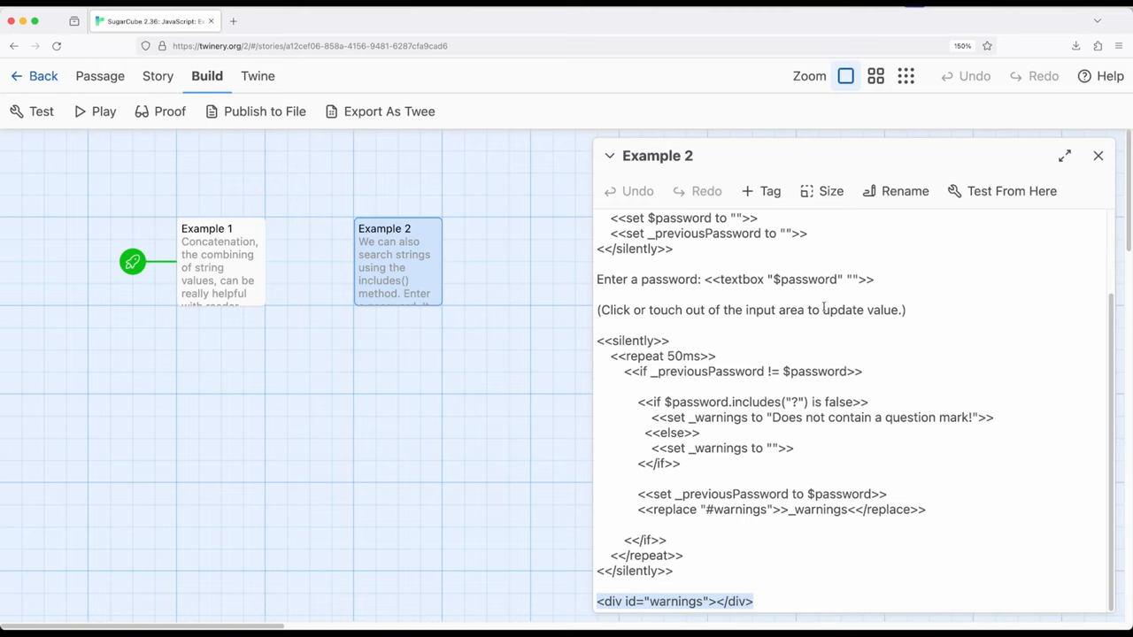
click(907, 310)
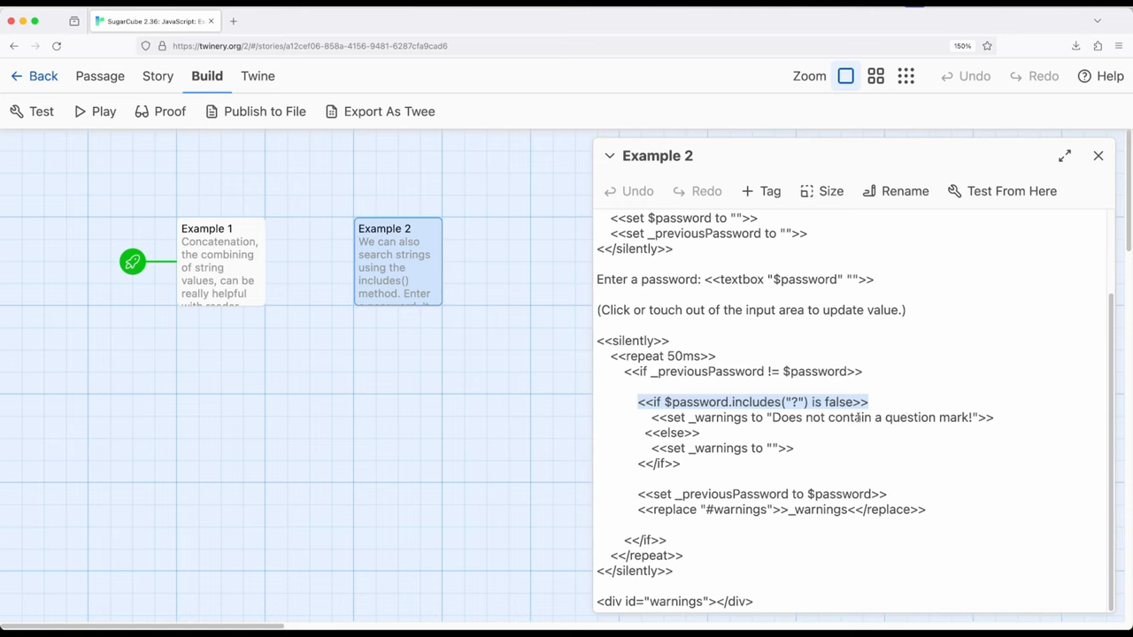
click(826, 449)
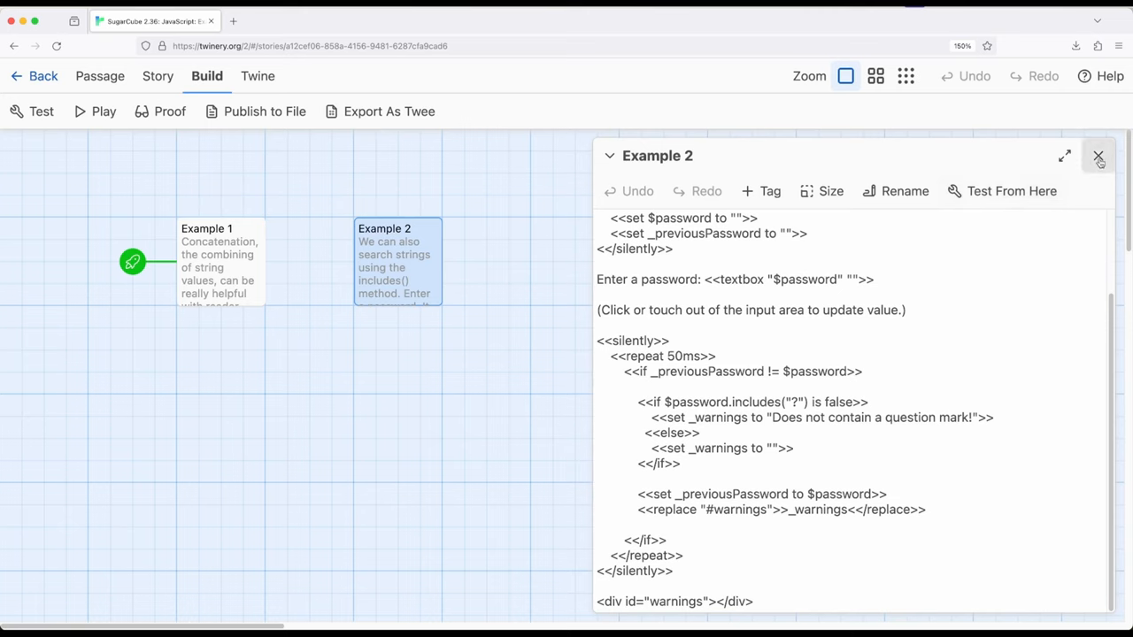
Step: Close Example 2's code, set Example 2 as the start passage, and play the story
click(1098, 157)
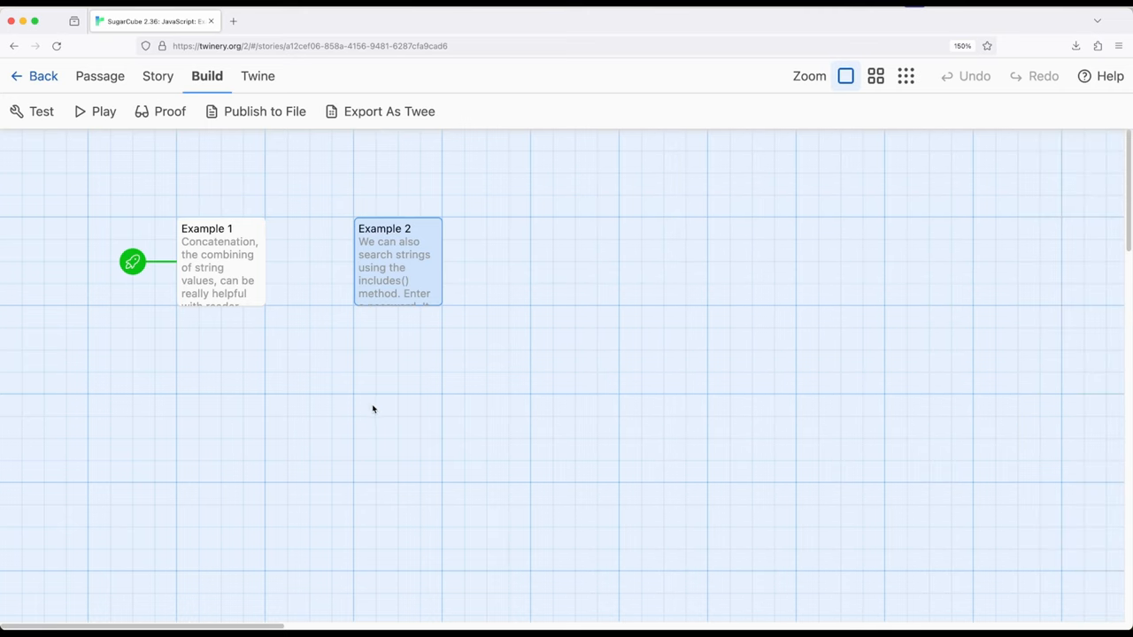
click(101, 75)
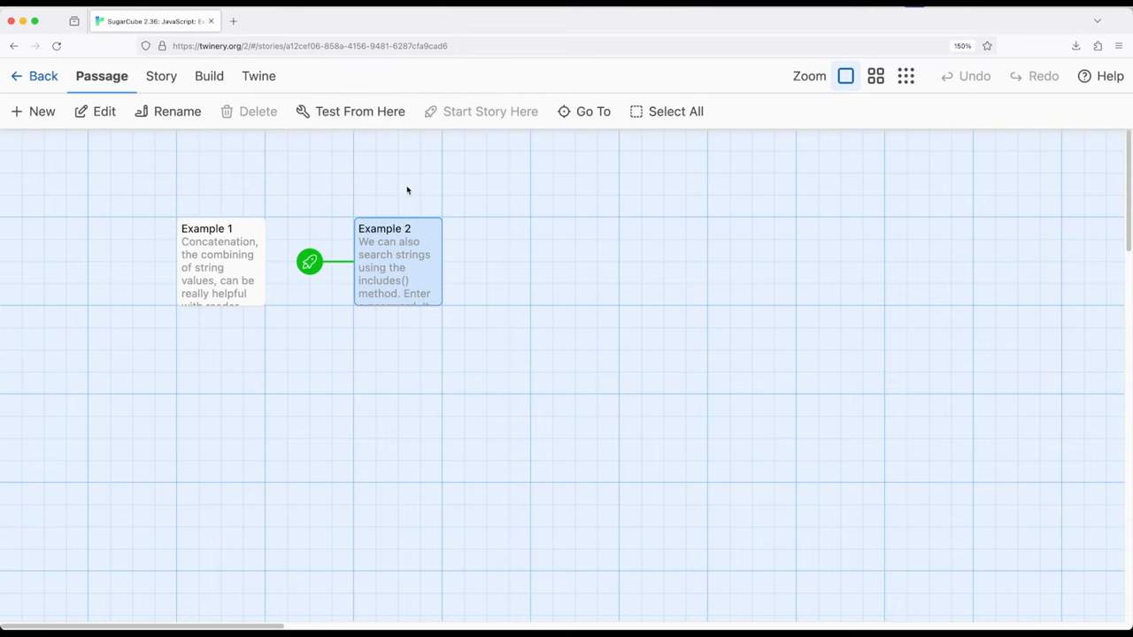
click(324, 21)
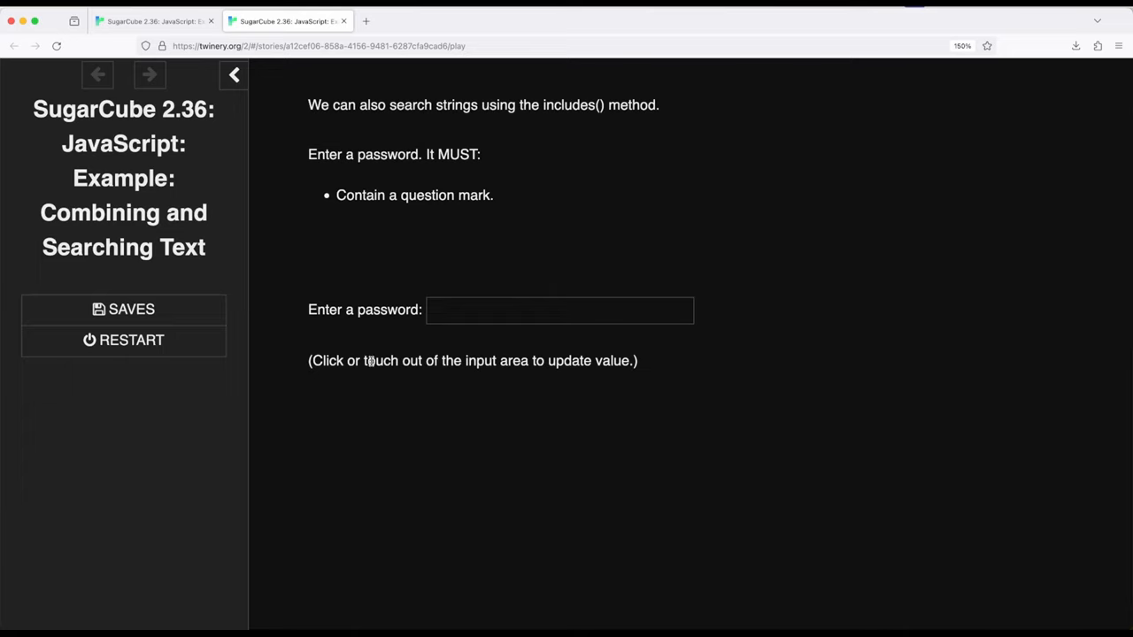
Step: Test the password box, entering 'F' then 'aa?aass' to confirm the question-mark warning clears
click(559, 310)
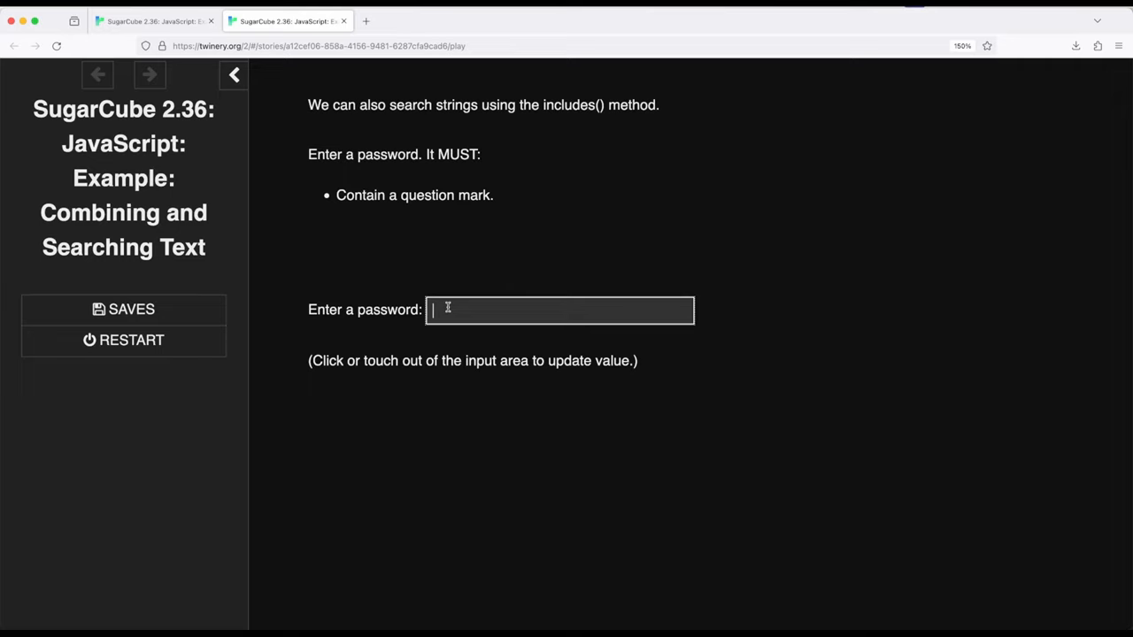
text(F)
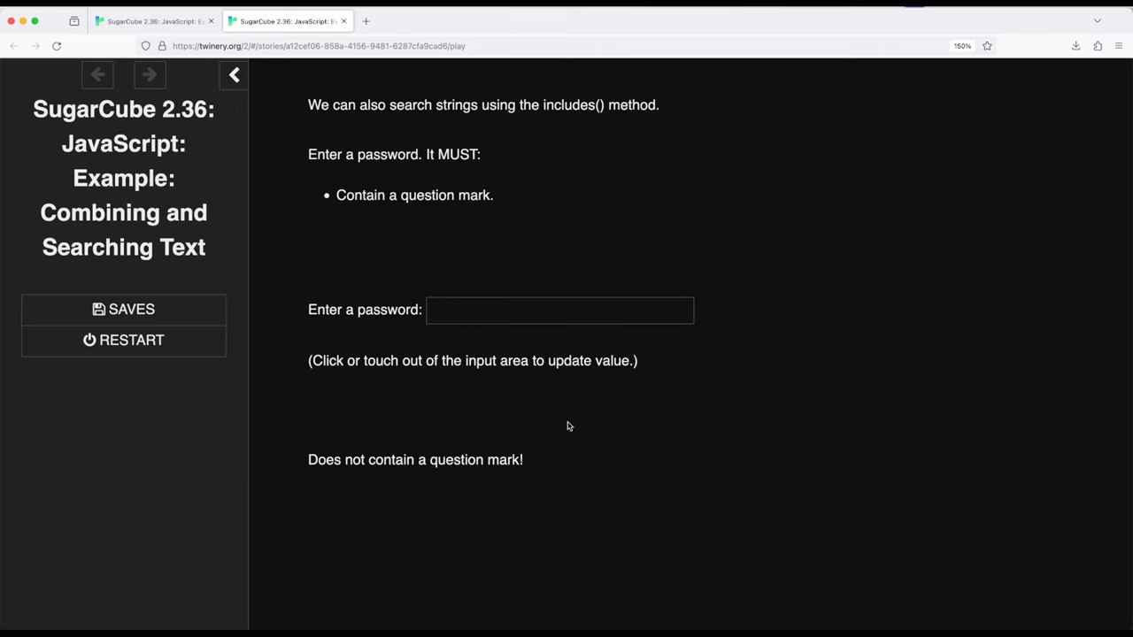
click(558, 310)
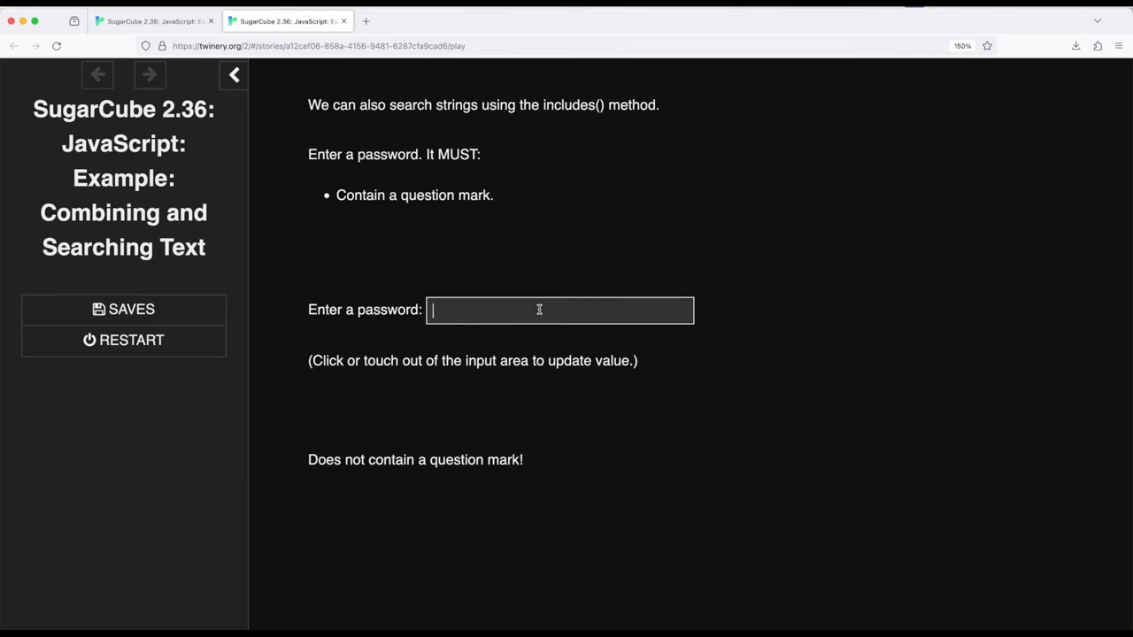
text(?)
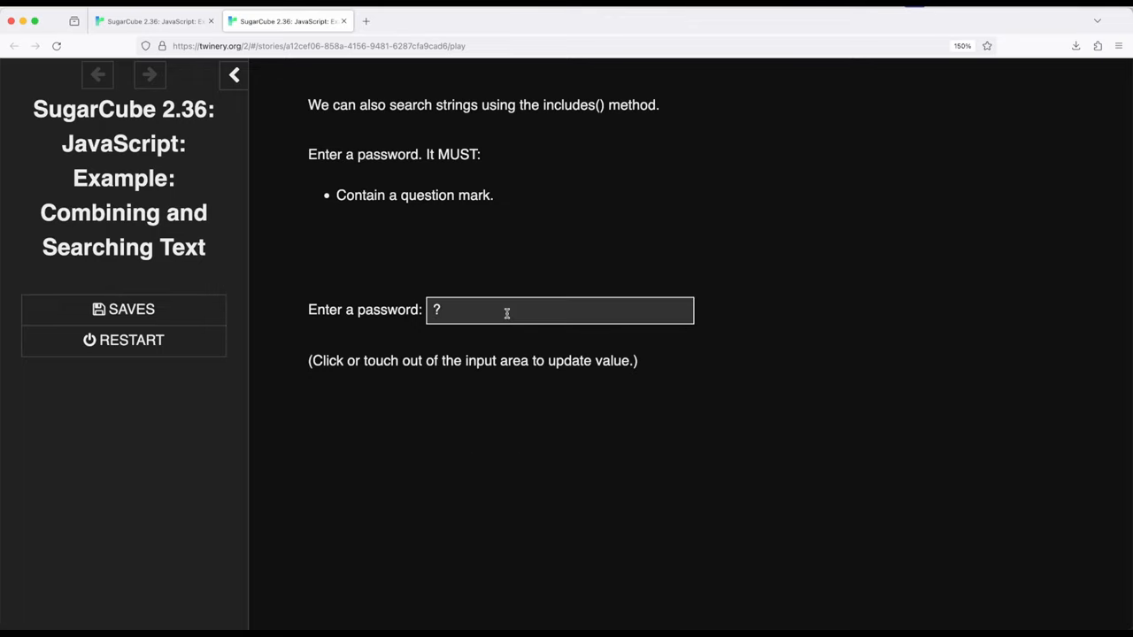
text(aa?aassdffgfddgdfg)
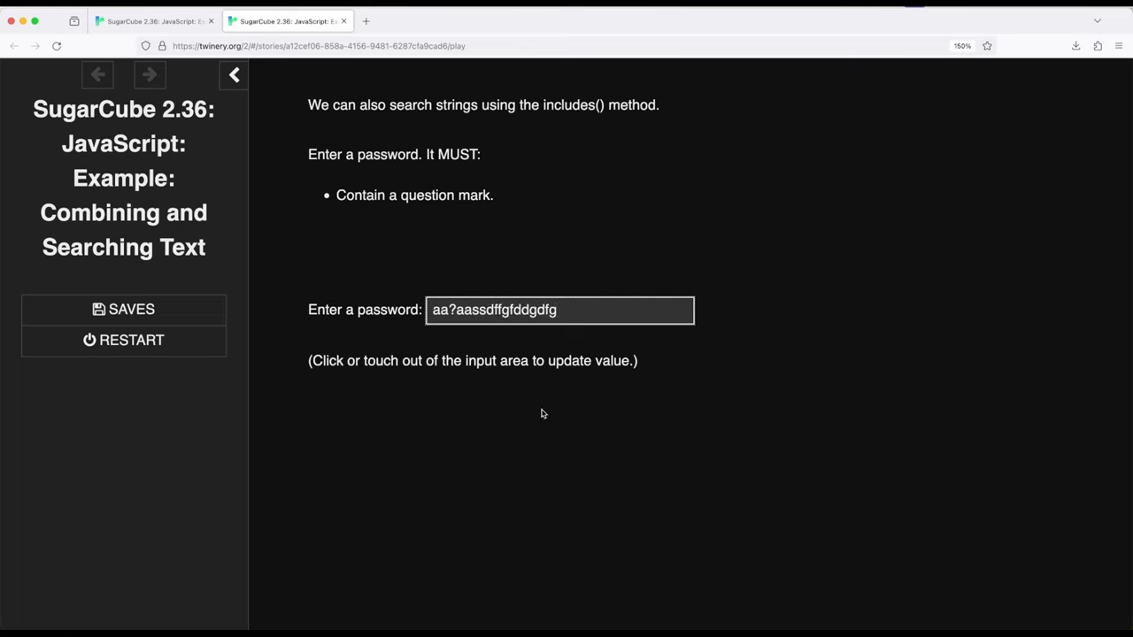
click(543, 427)
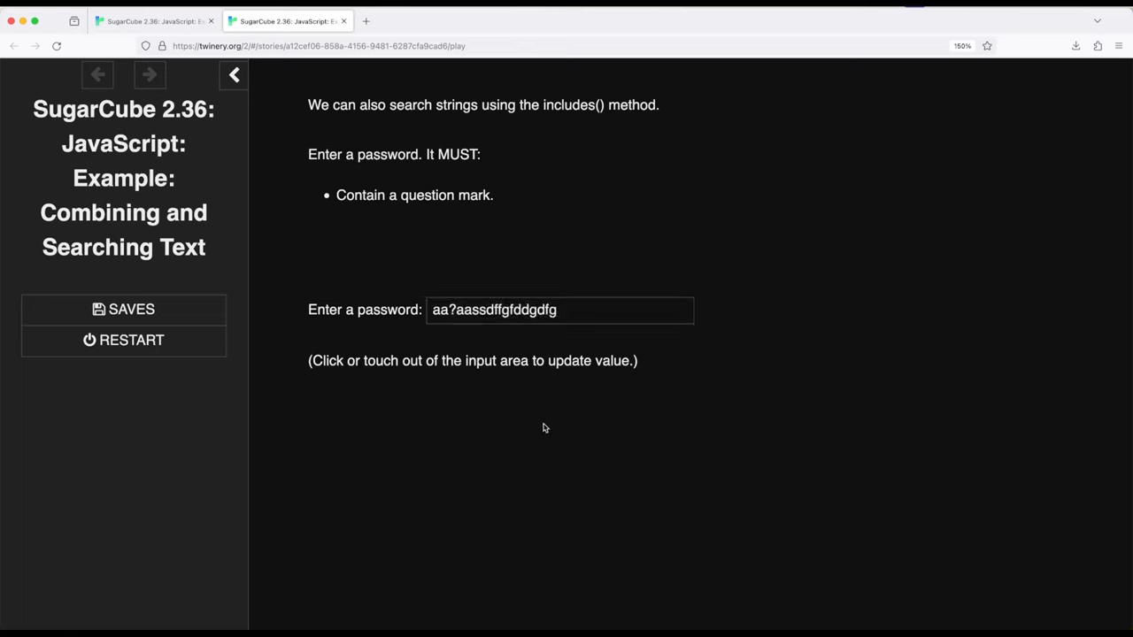
click(393, 551)
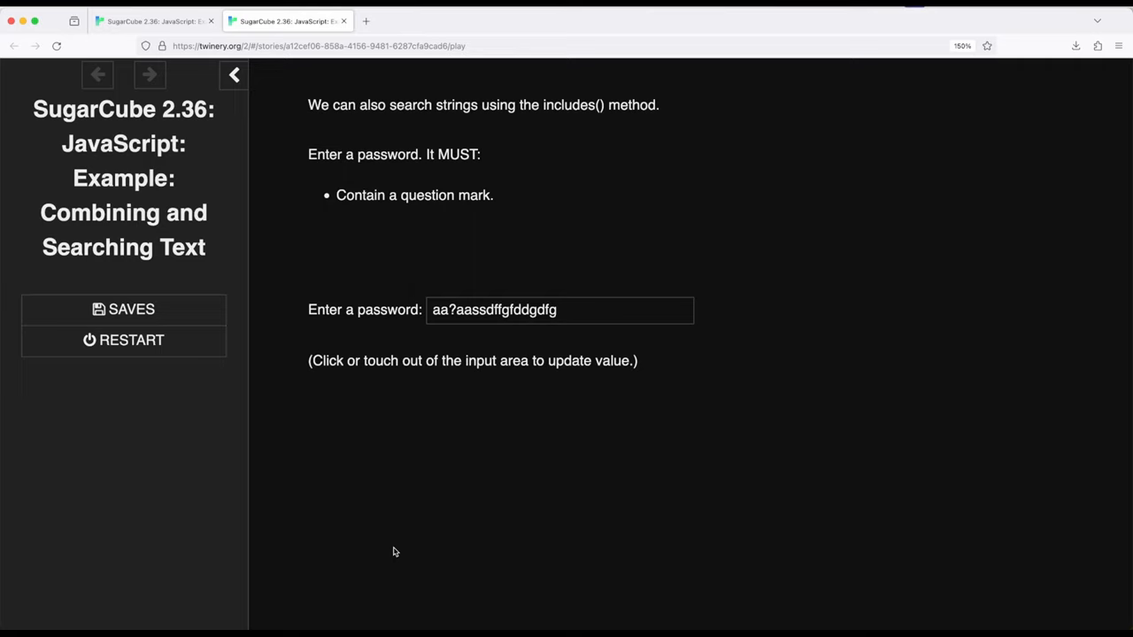
mouse_move(397, 550)
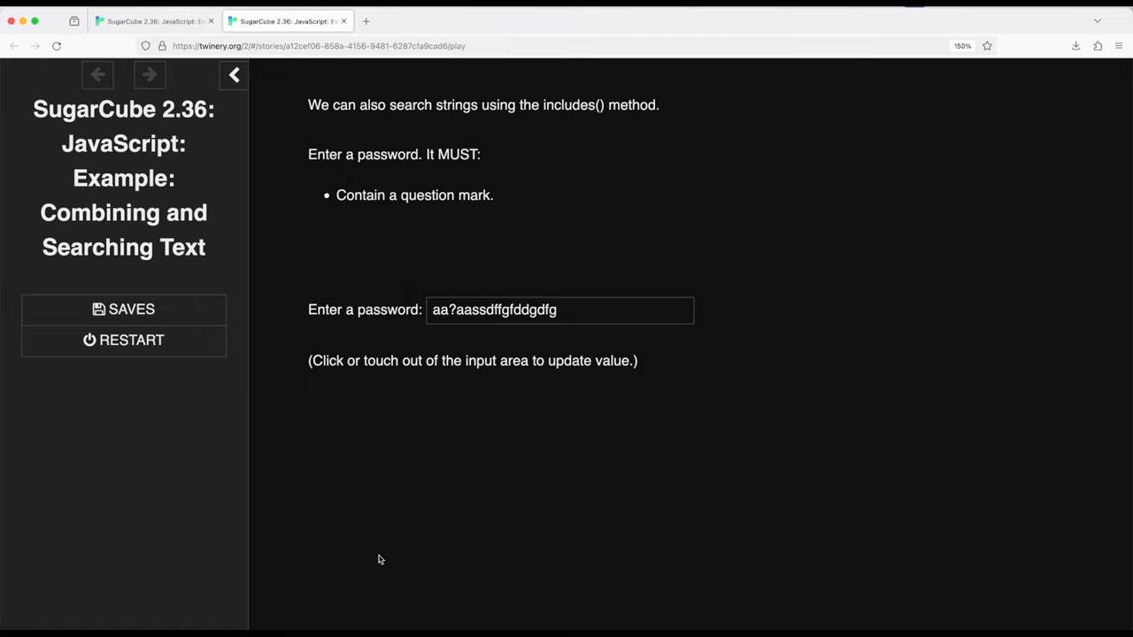
mouse_move(379, 556)
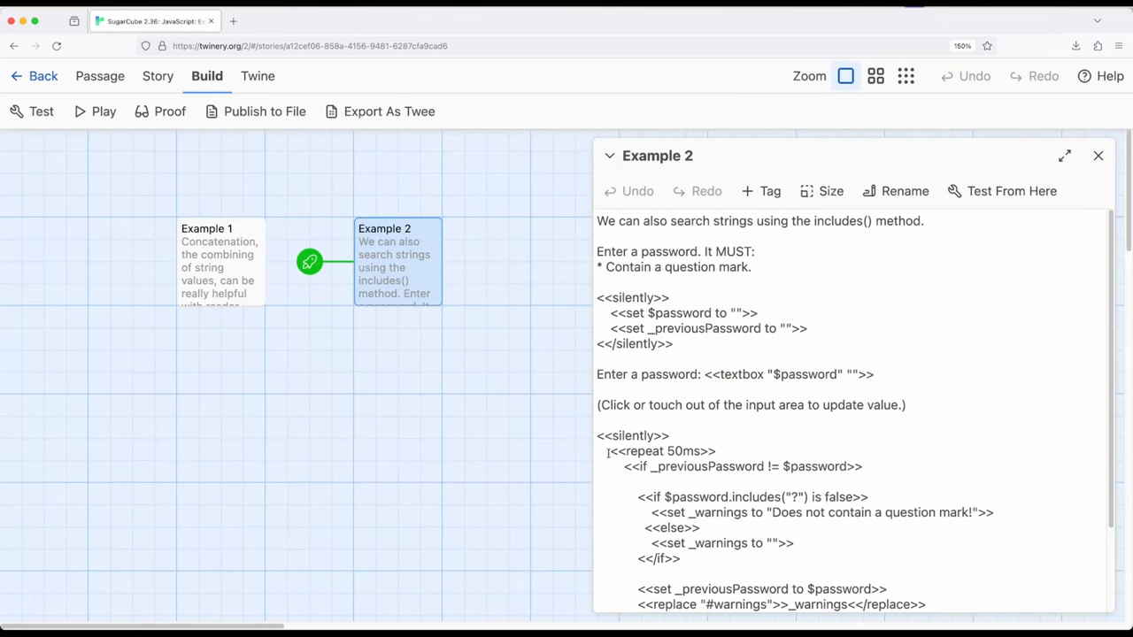
scroll(down, 3)
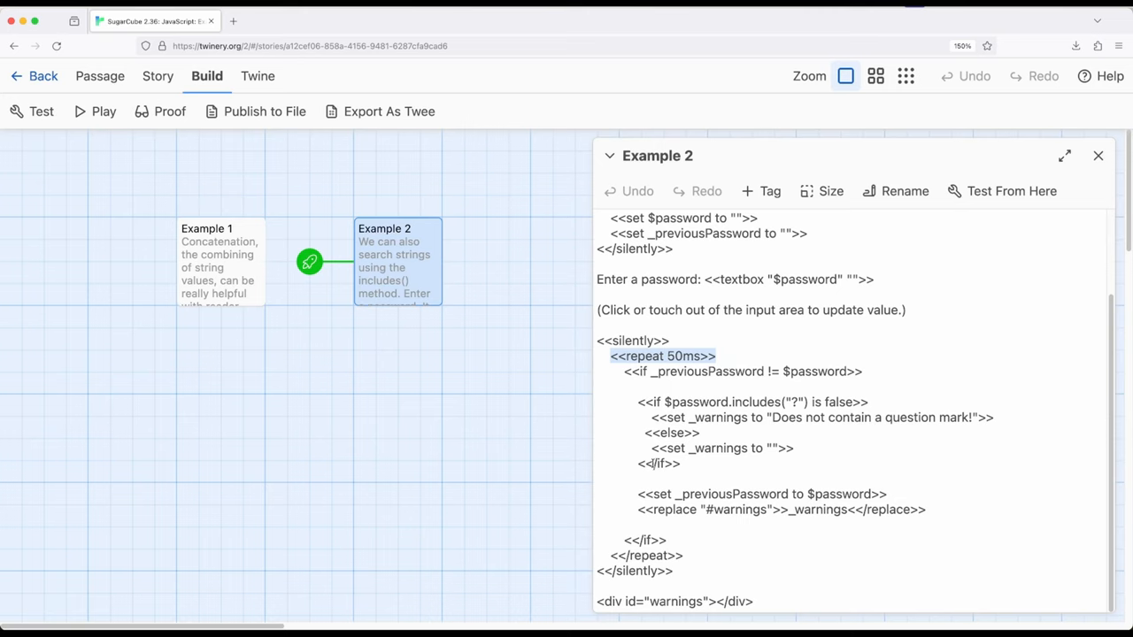
click(717, 355)
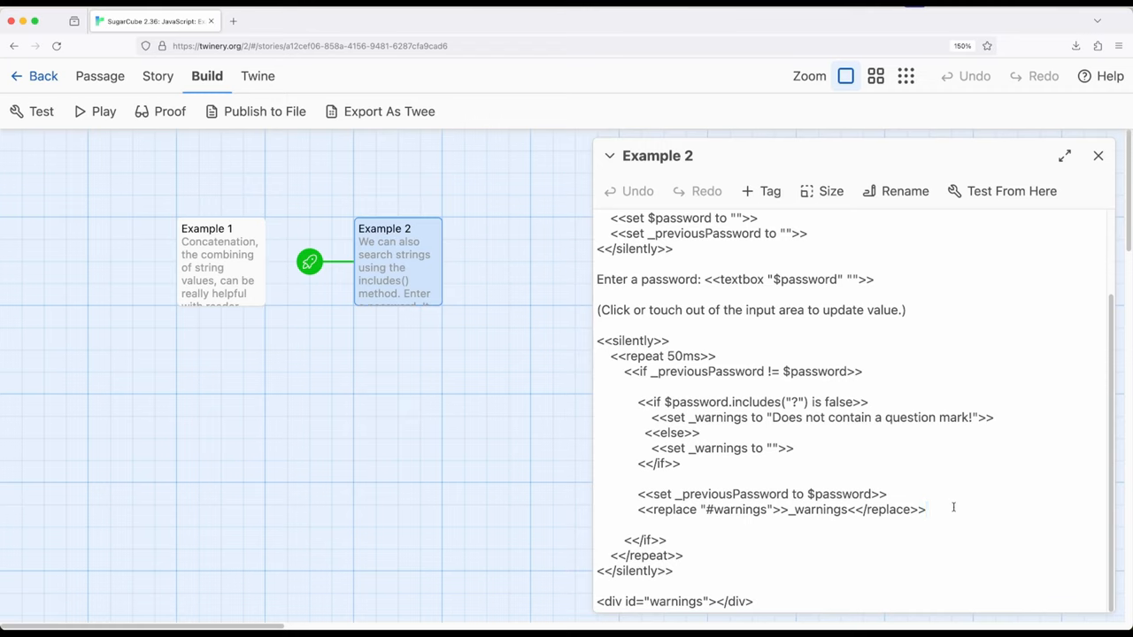
click(926, 509)
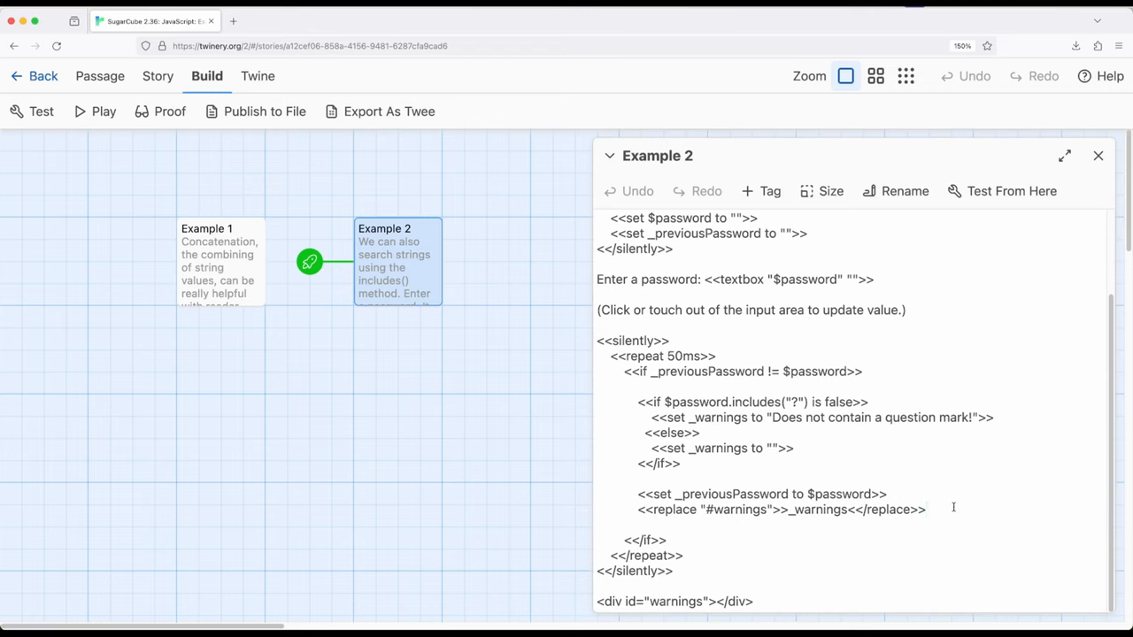
click(925, 509)
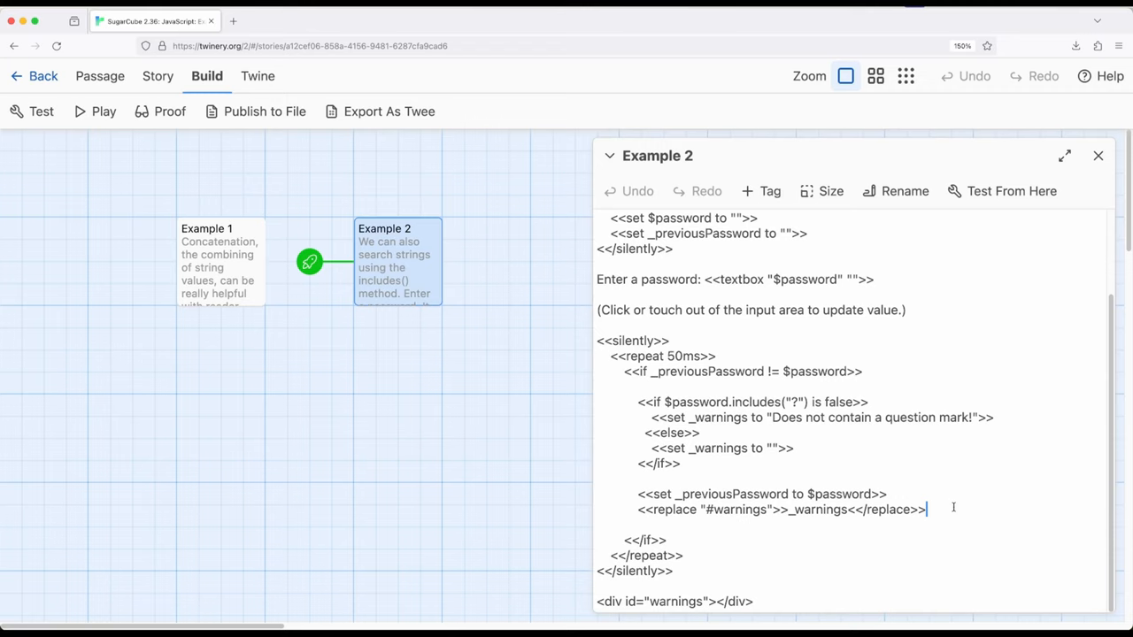
mouse_move(933, 307)
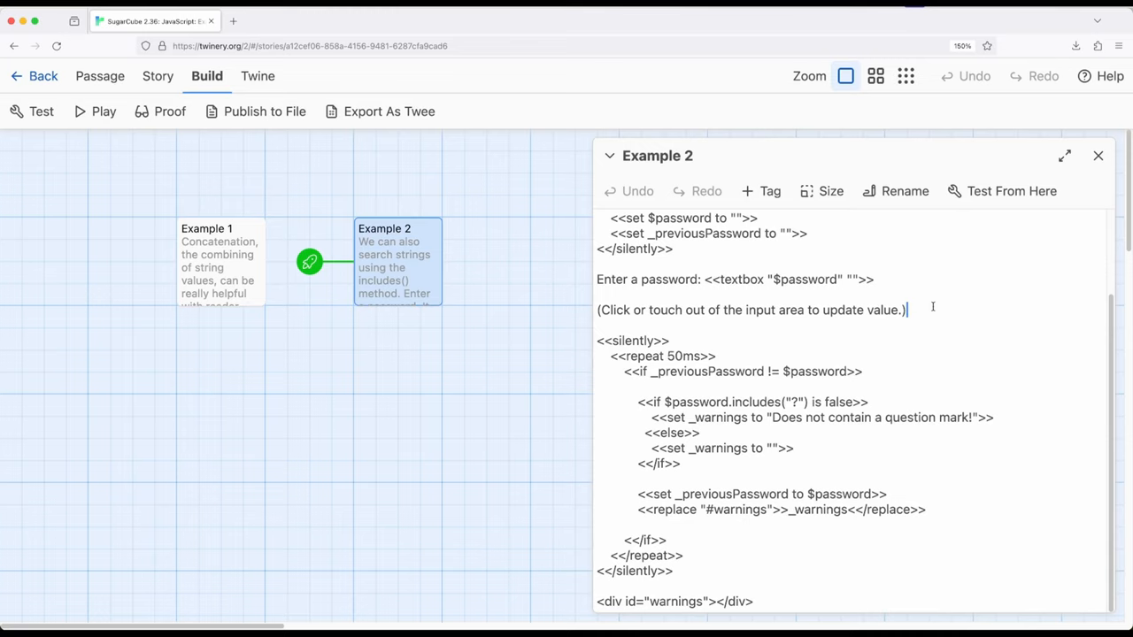
click(1098, 155)
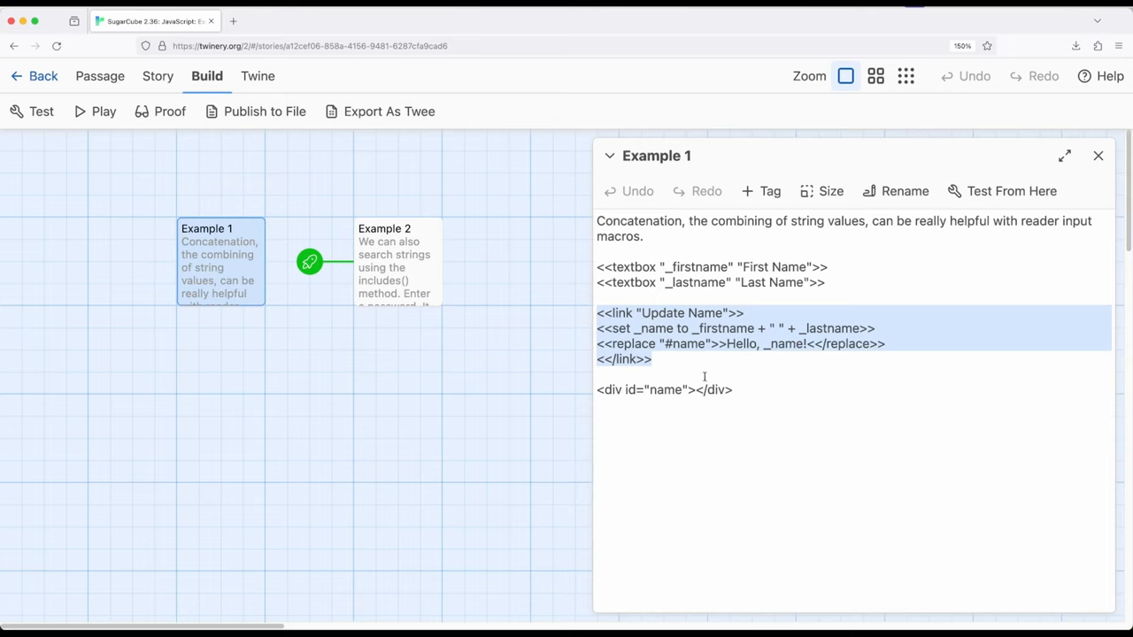
Step: Reopen and scroll through Example 2's code, then close the Example 2 and Example 1 editors
click(397, 261)
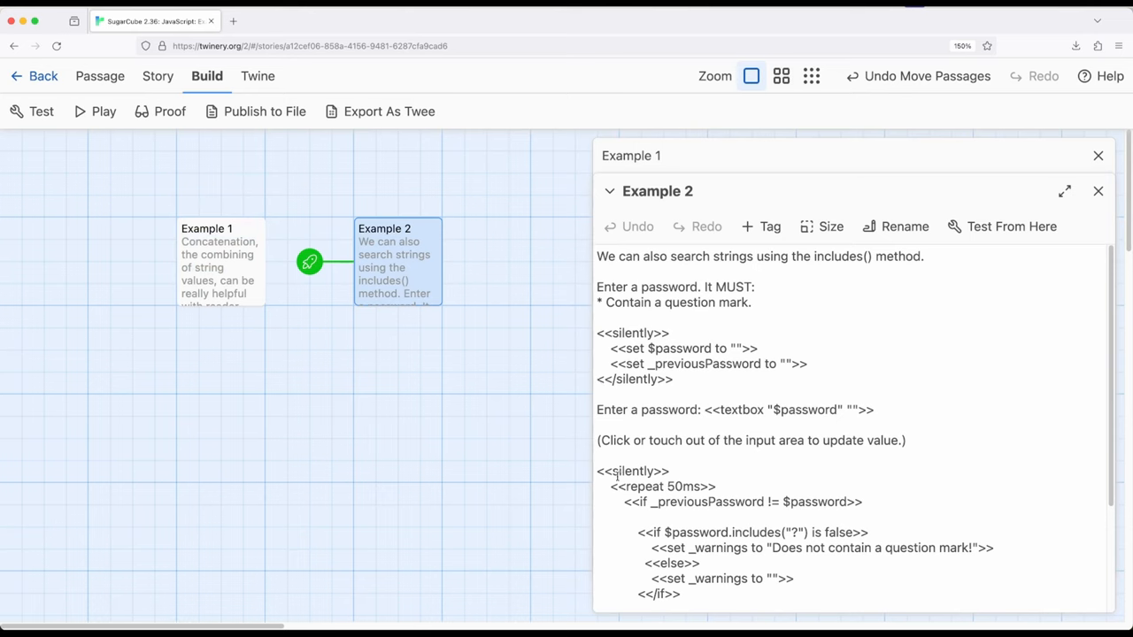
scroll(down, 3)
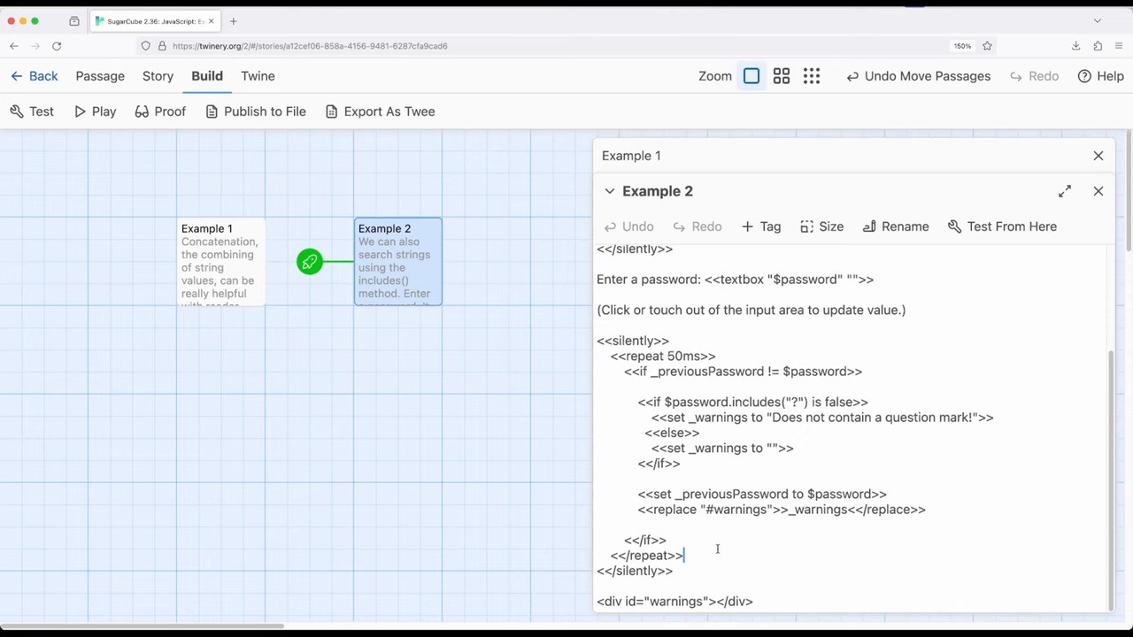
click(1099, 192)
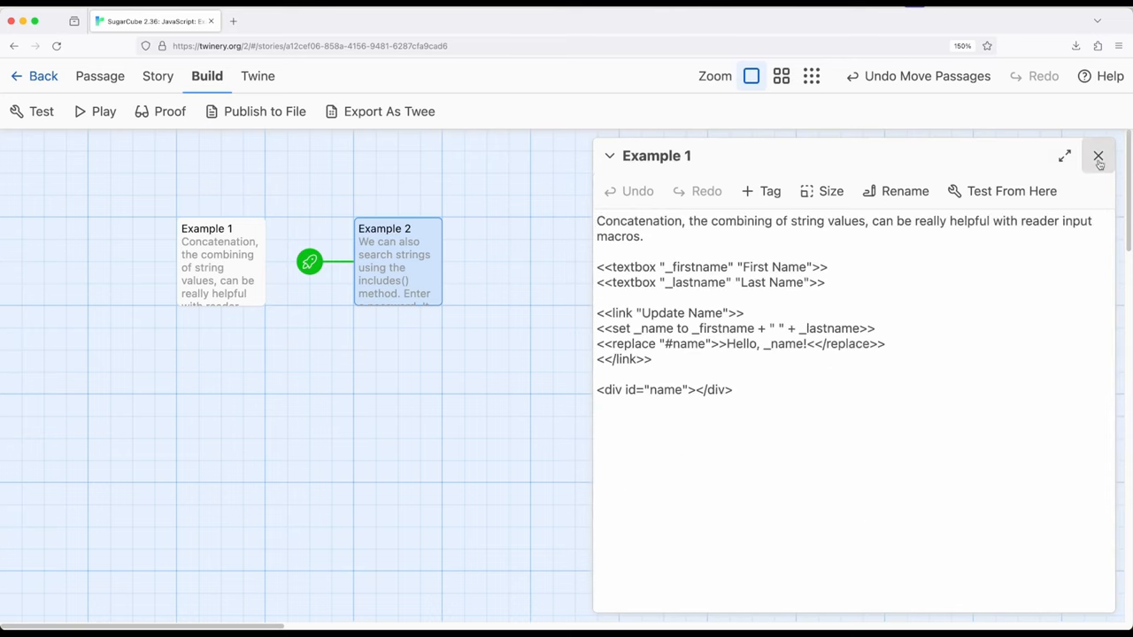
click(1098, 155)
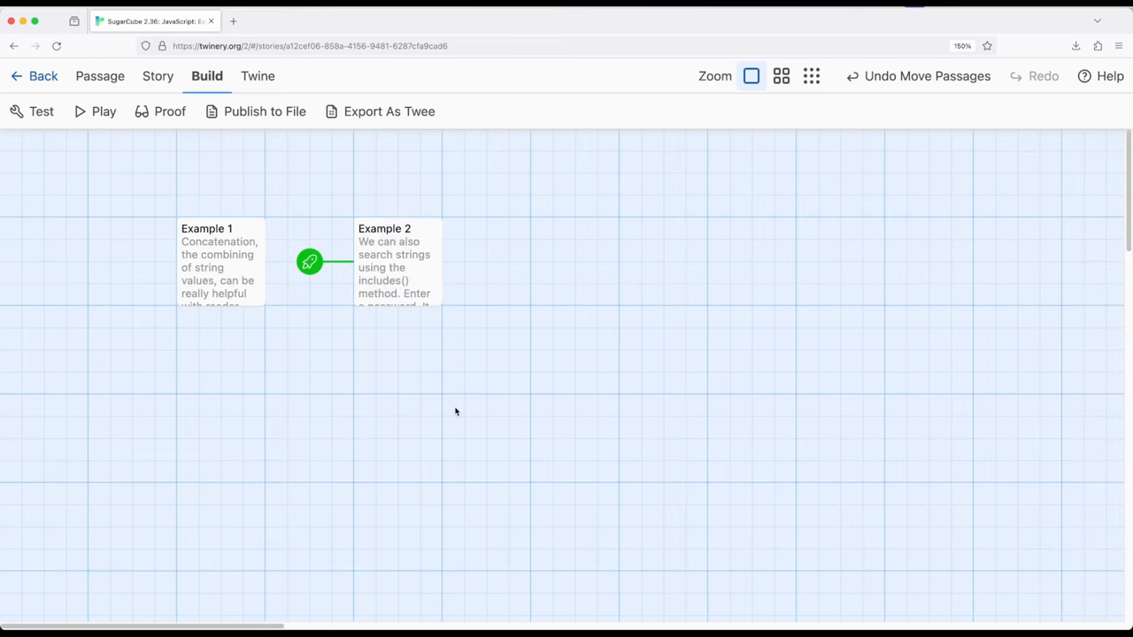